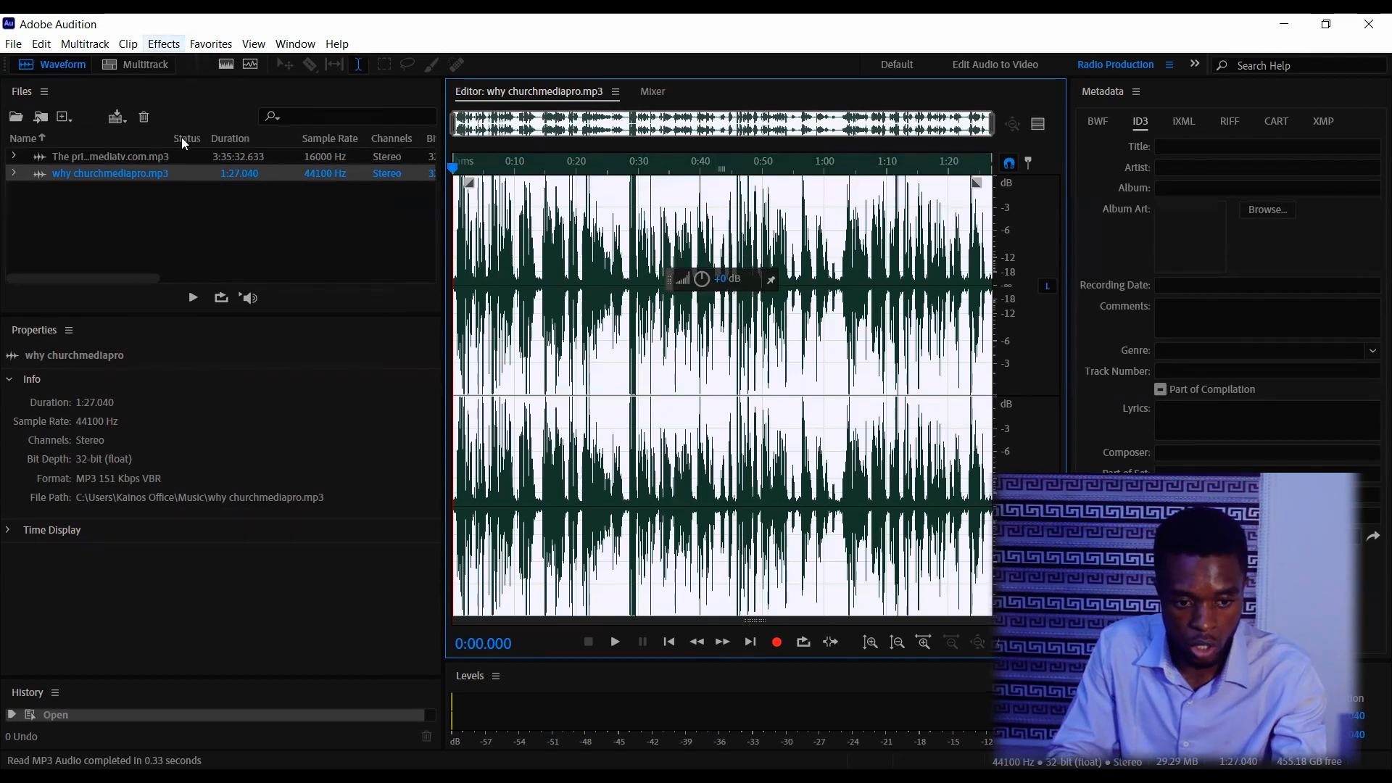
- Start DeReverb from the Noise Reduction/Restoration effects and enable its preview on the speech clip
click(164, 44)
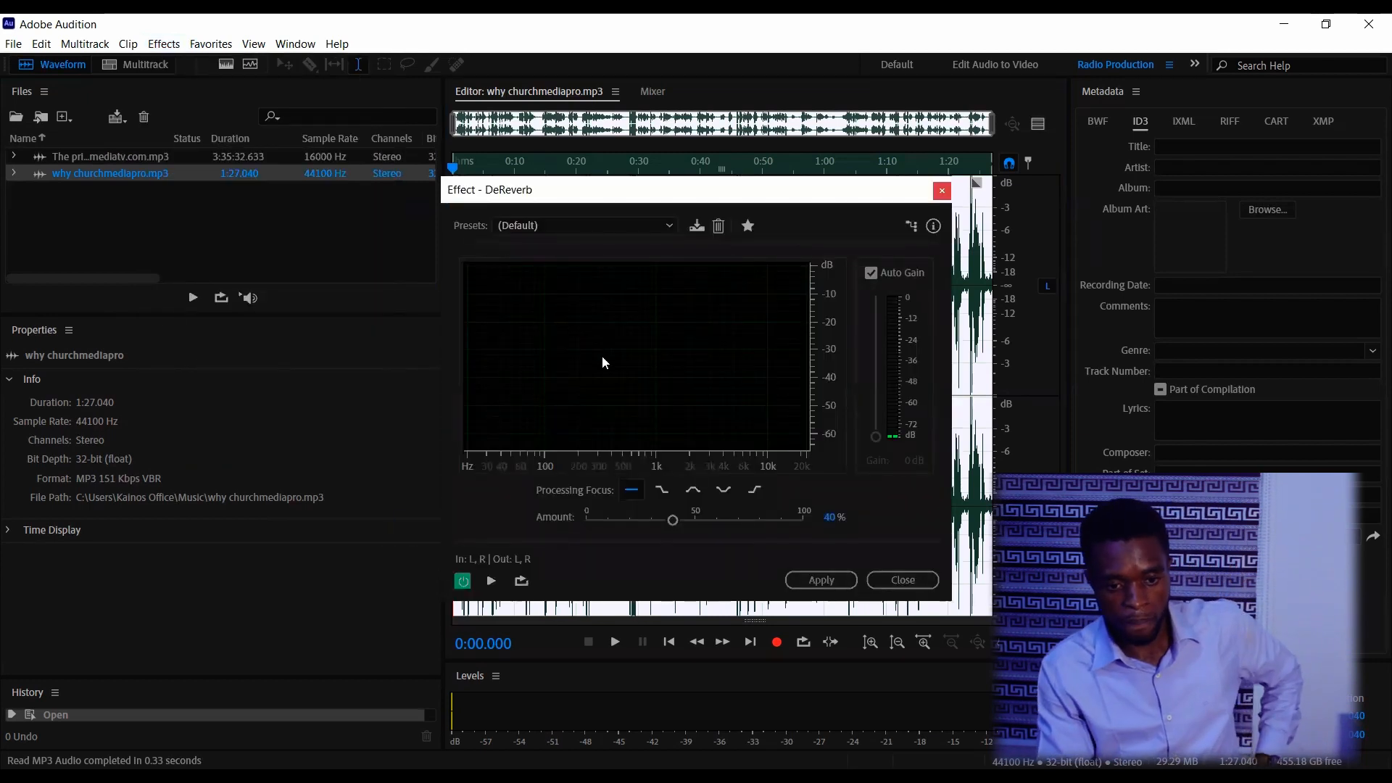
mouse_move(829, 279)
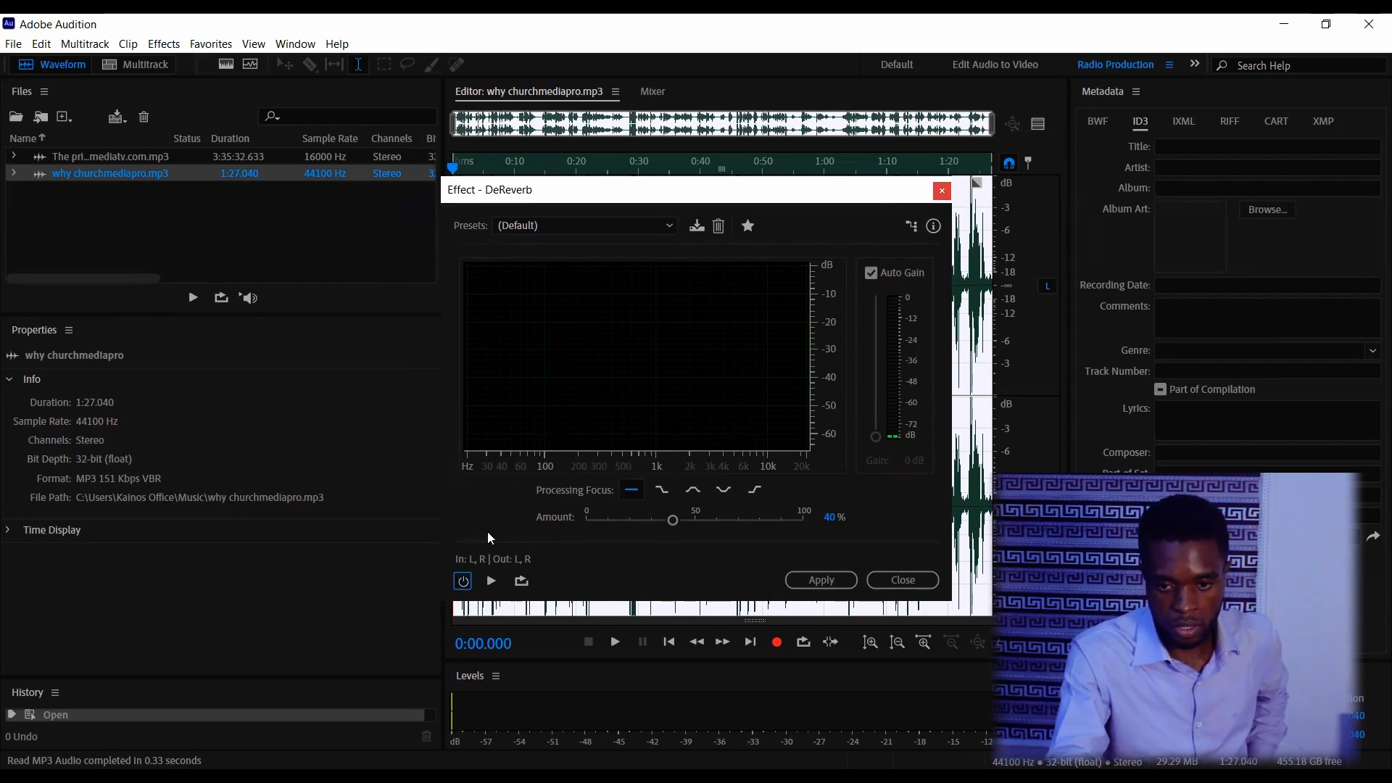
click(491, 580)
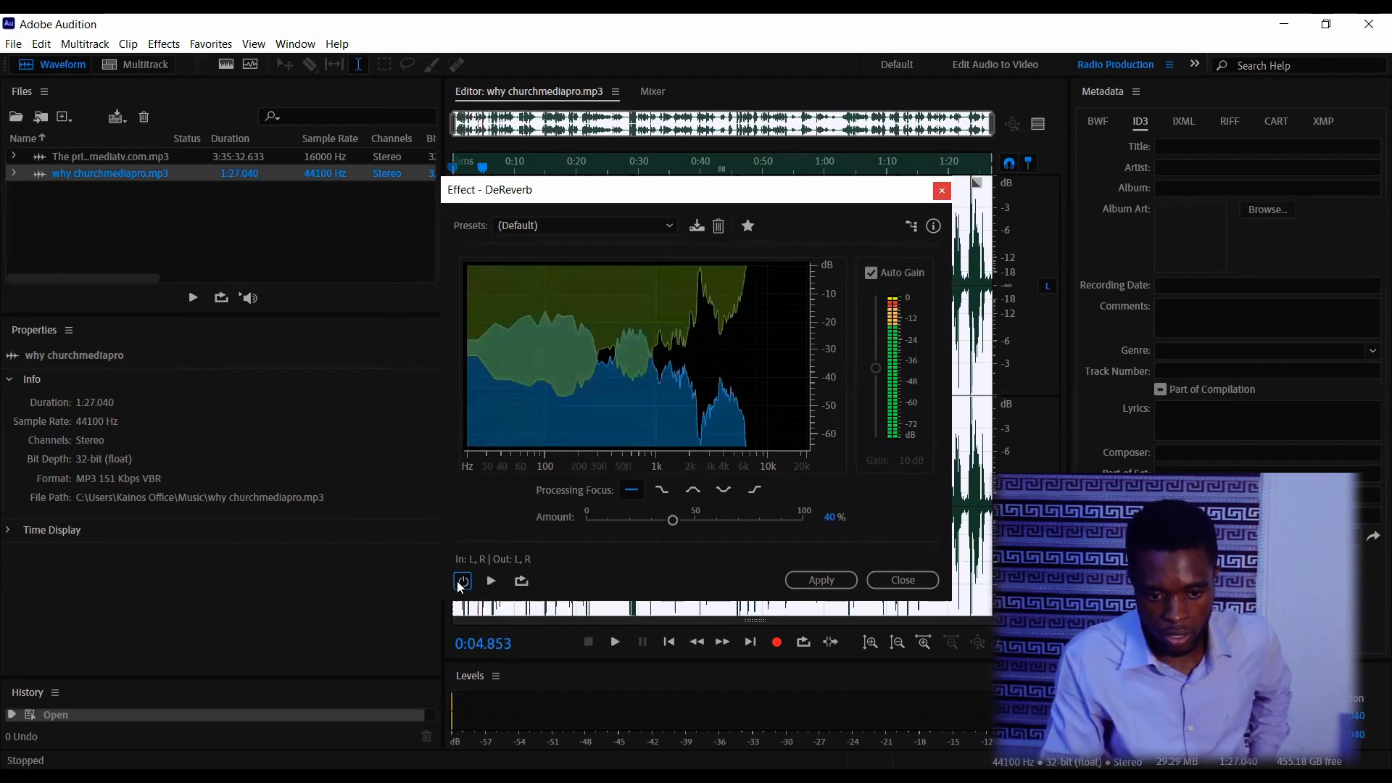
- Audition the processed speech and raise the DeReverb Amount from 40% to 55%
click(462, 581)
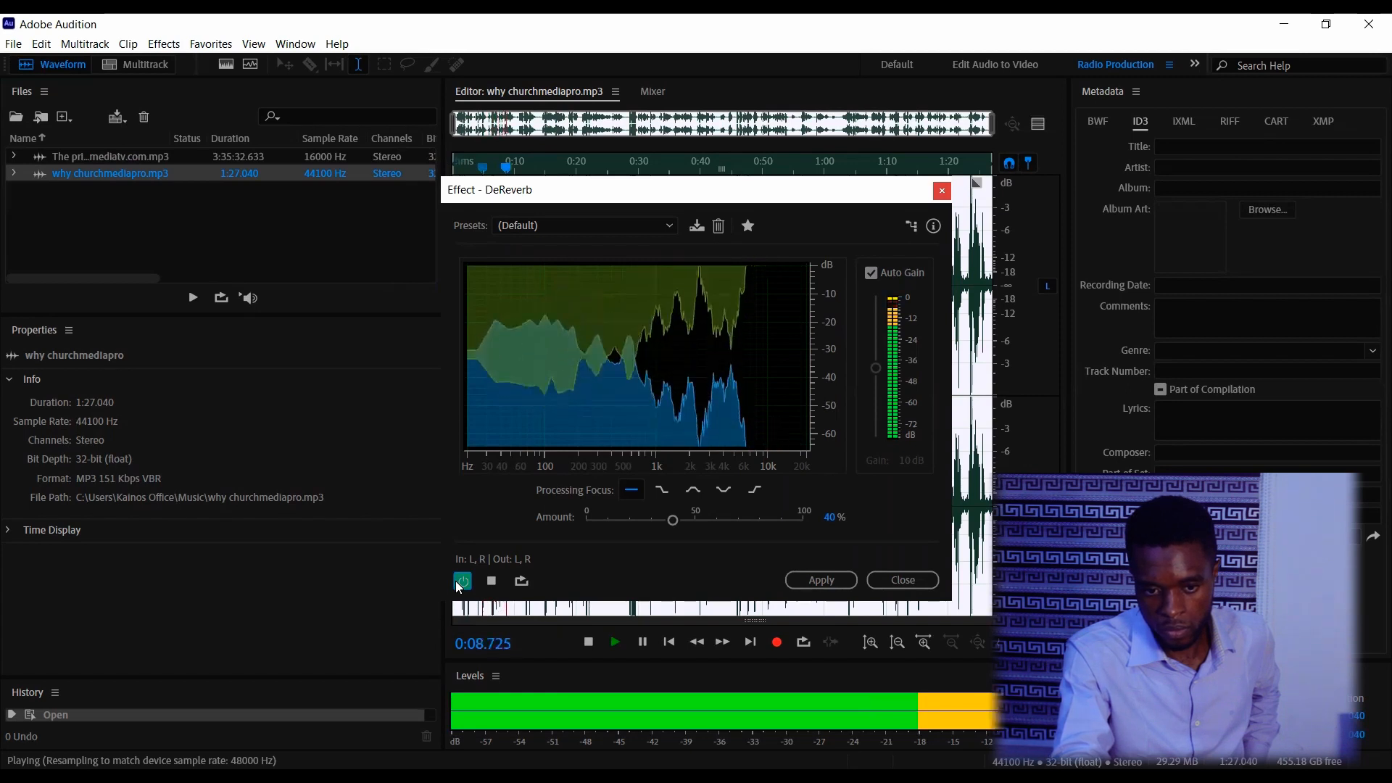
click(588, 641)
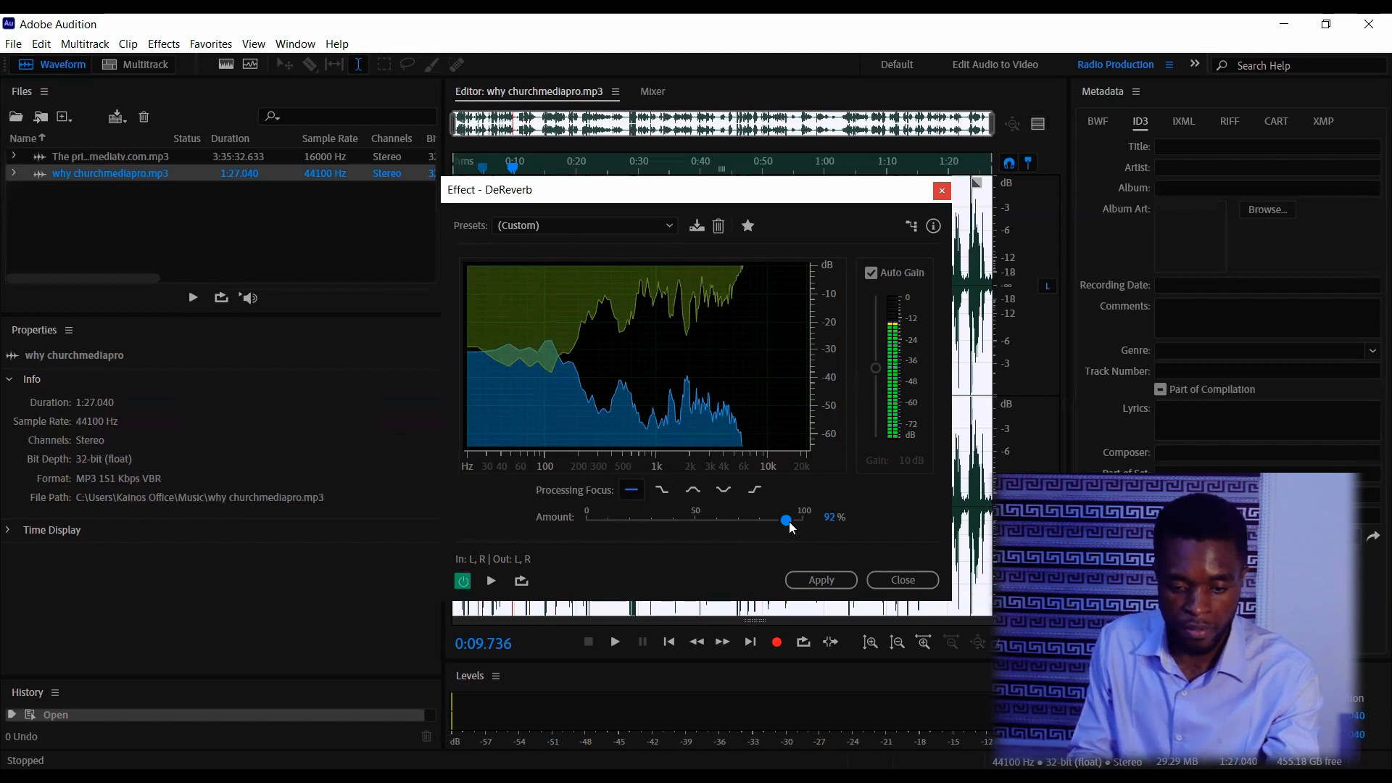
click(492, 580)
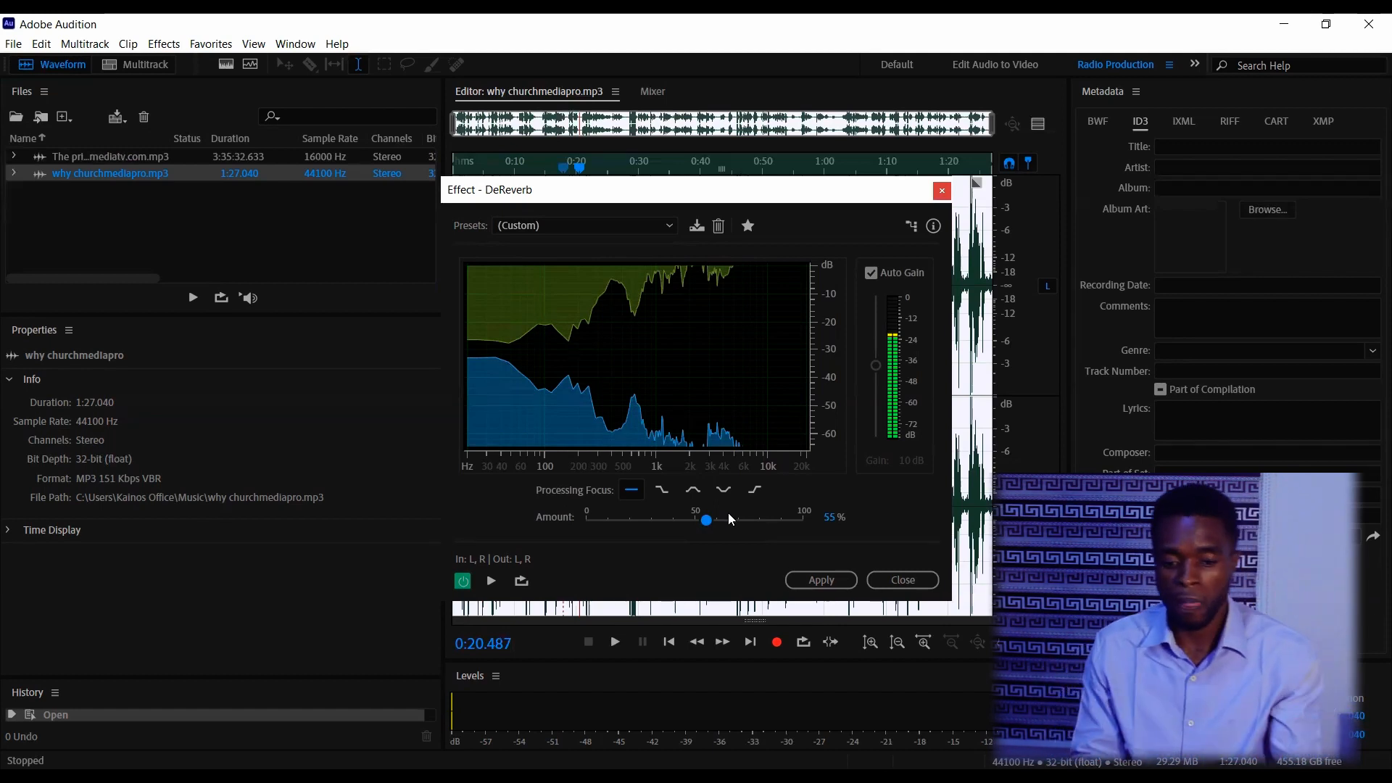
mouse_move(723, 550)
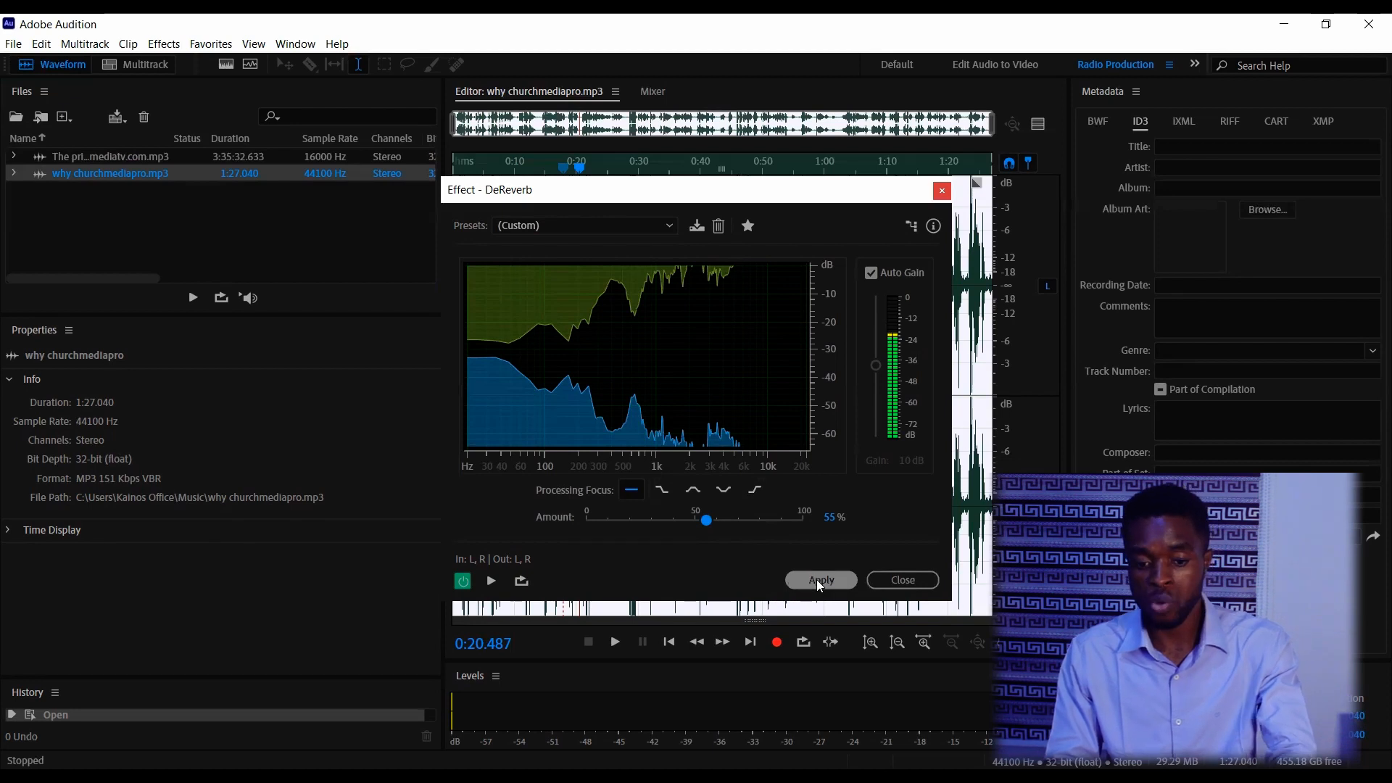
- Apply DeReverb at 55% to the church speech clip
click(819, 580)
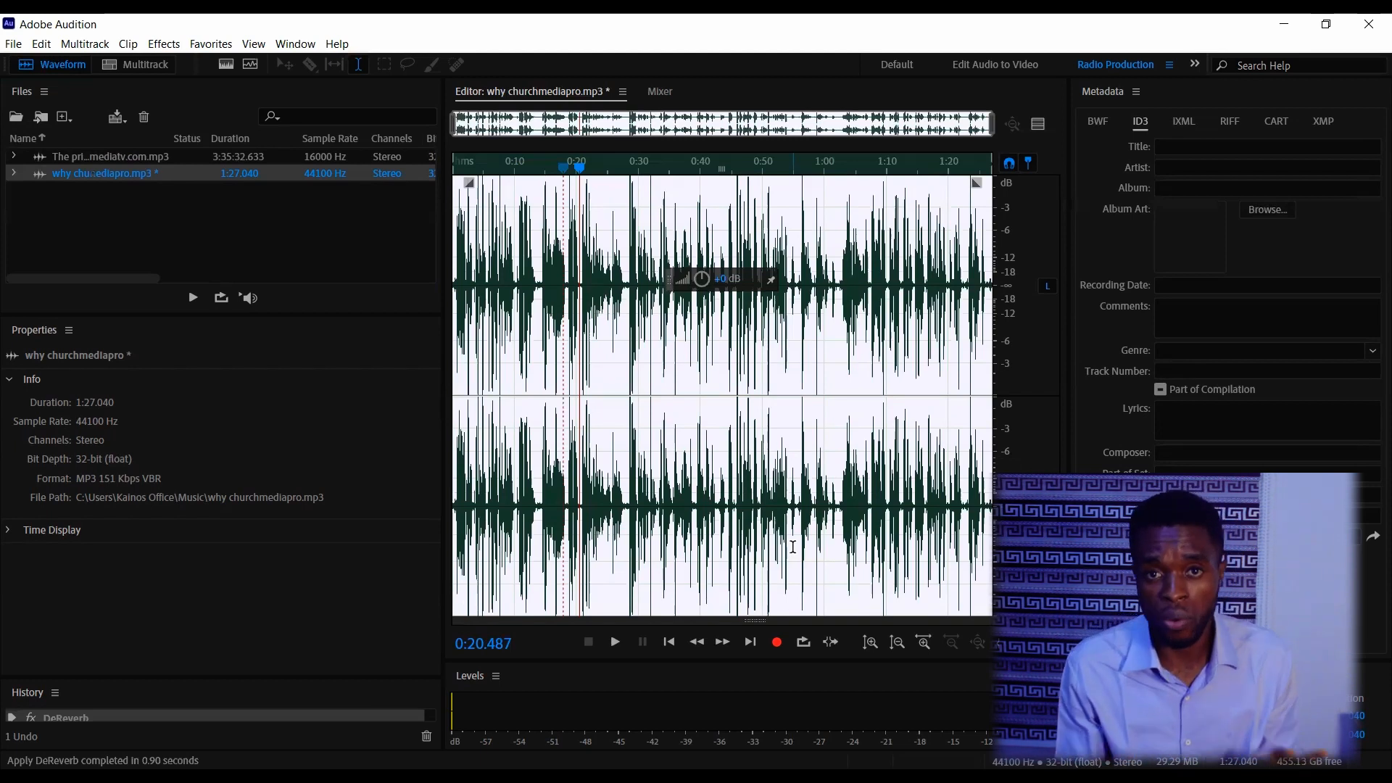
mouse_move(772, 382)
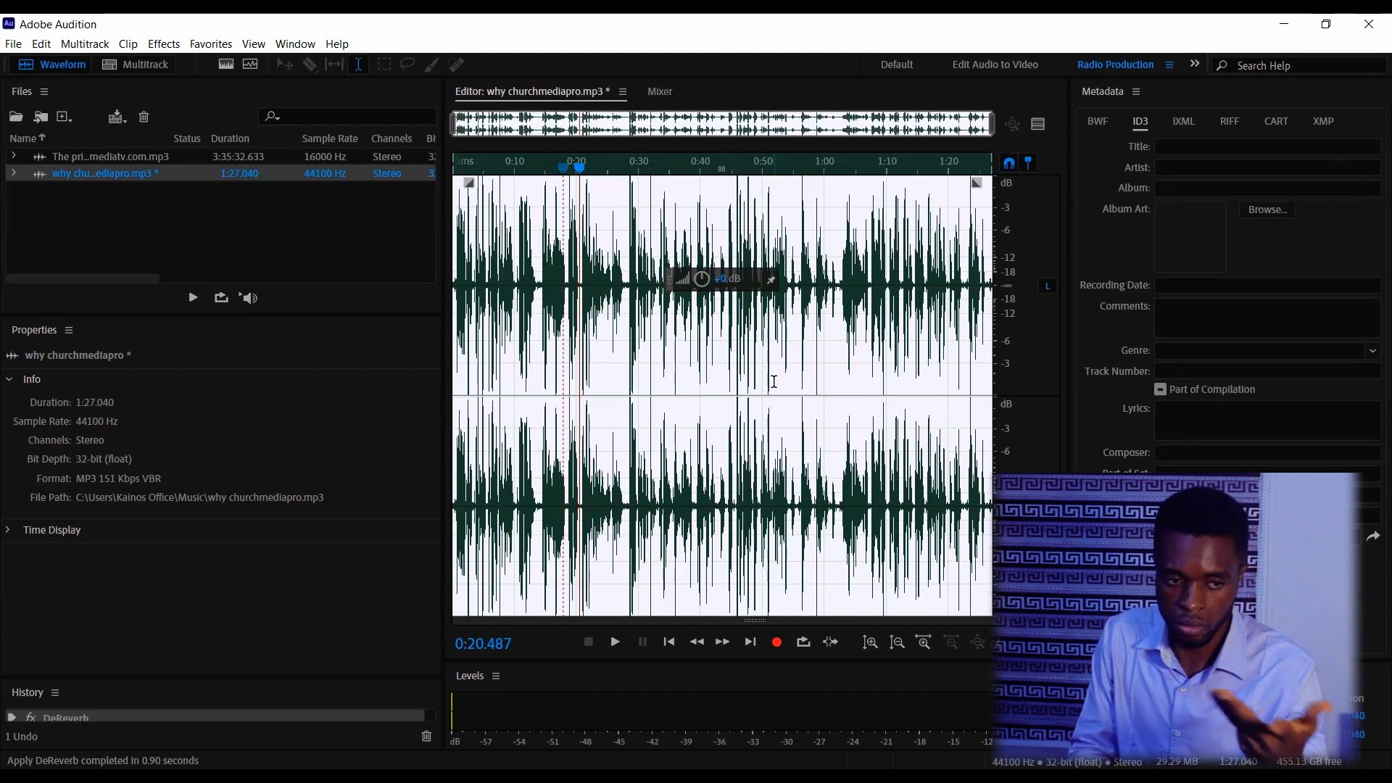
mouse_move(794, 390)
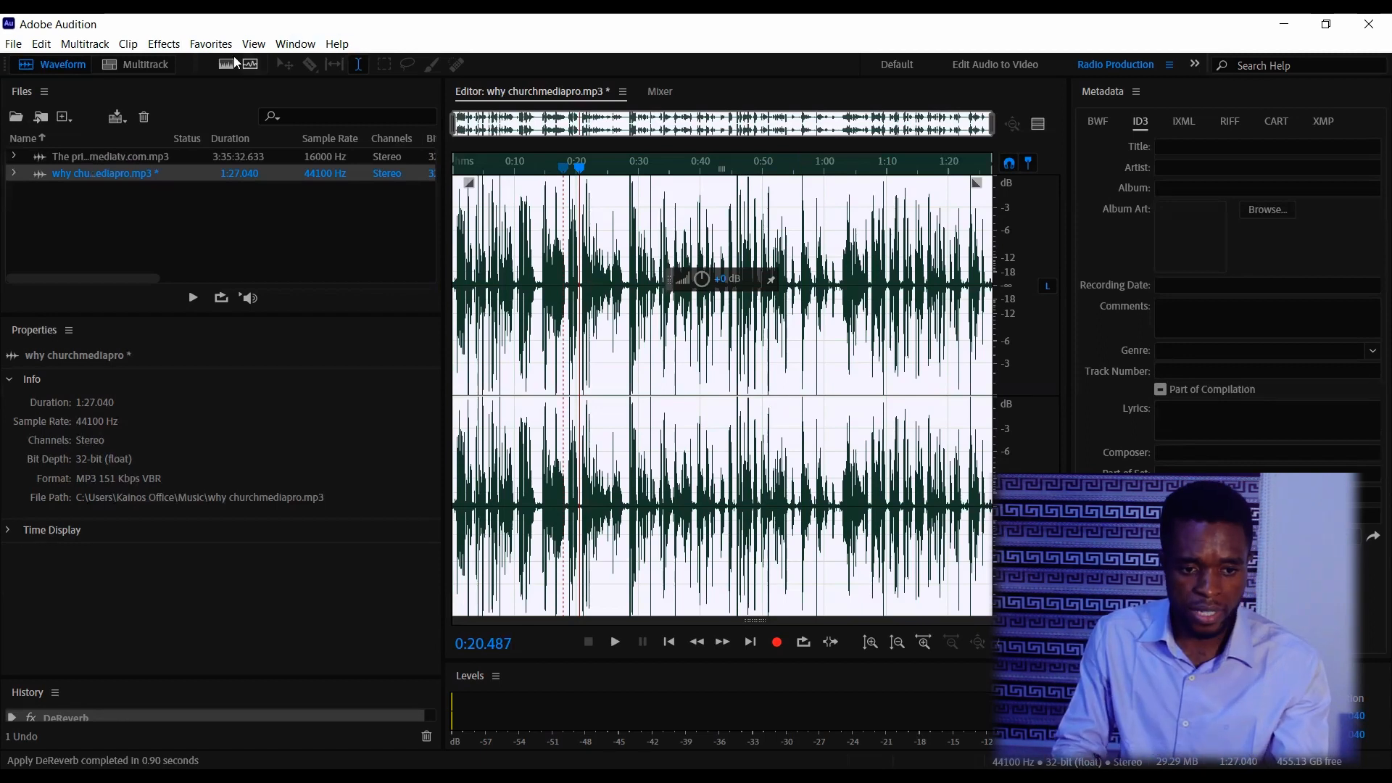
- Scan Amplitude Statistics for the cleaned clip: 2.87 dB peak, -27.81 dB average RMS
click(295, 44)
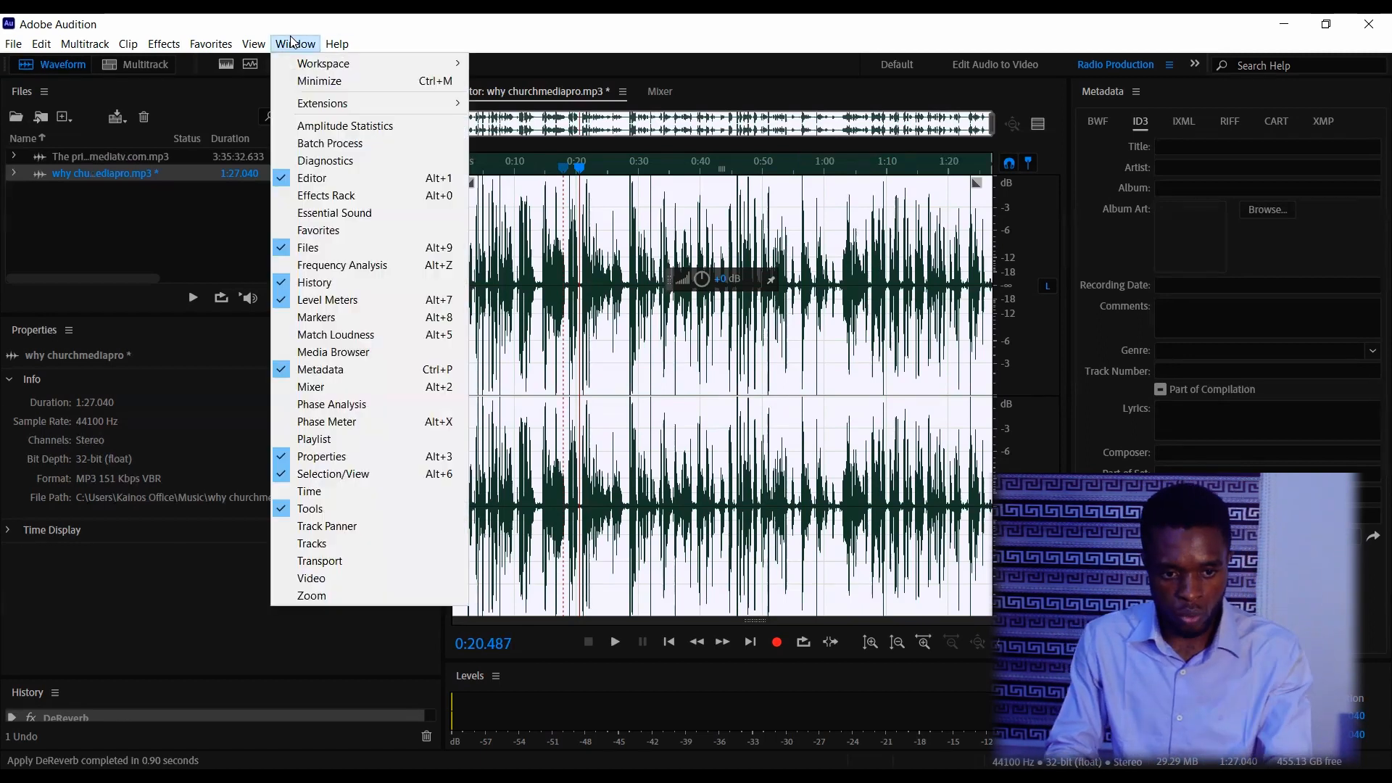
click(345, 124)
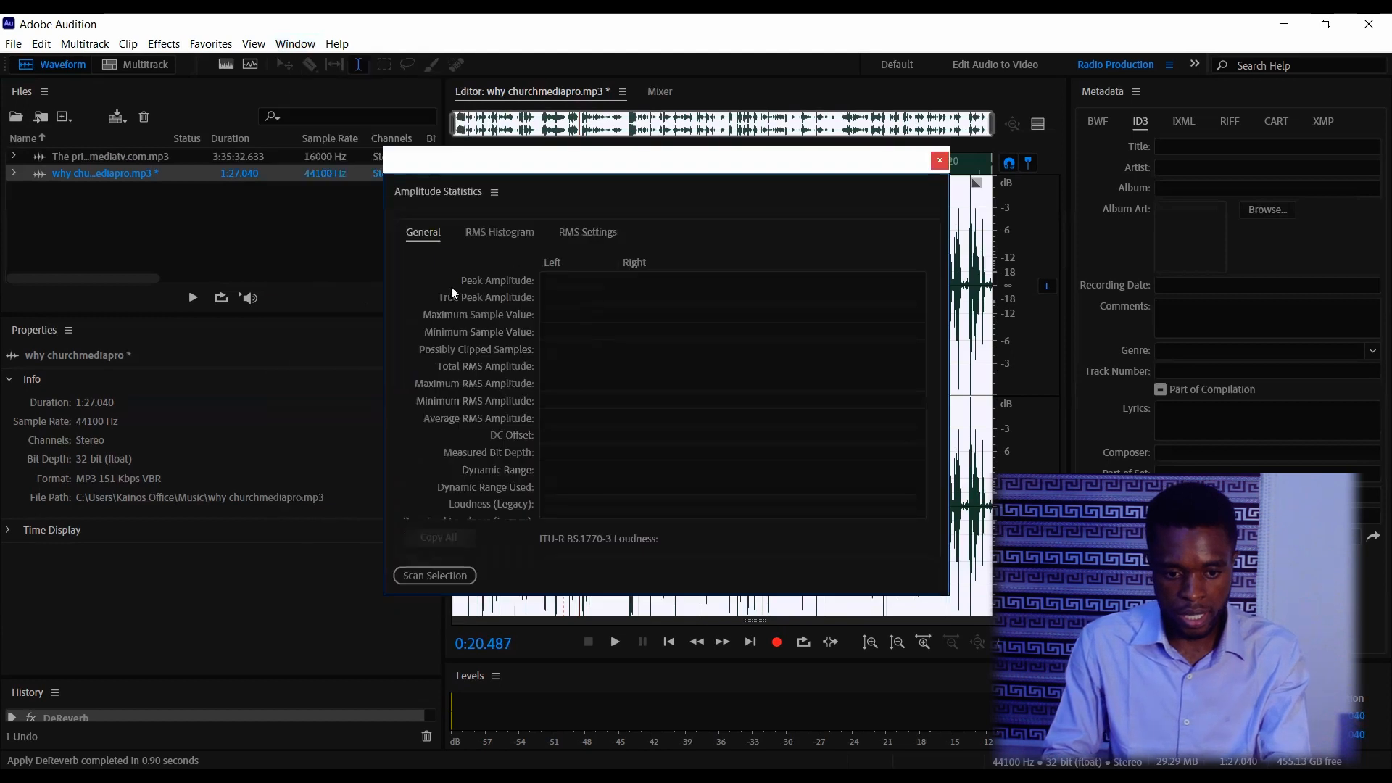
click(434, 576)
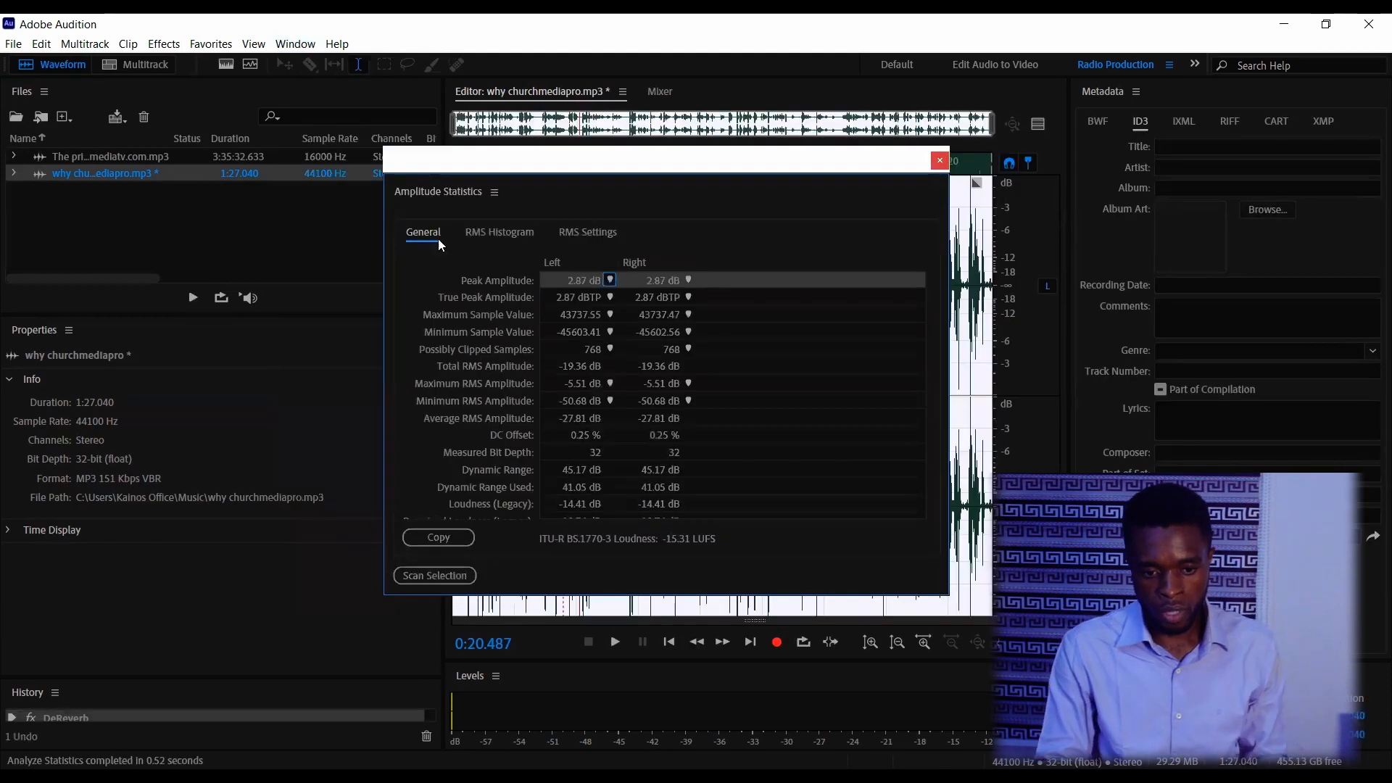
mouse_move(494, 425)
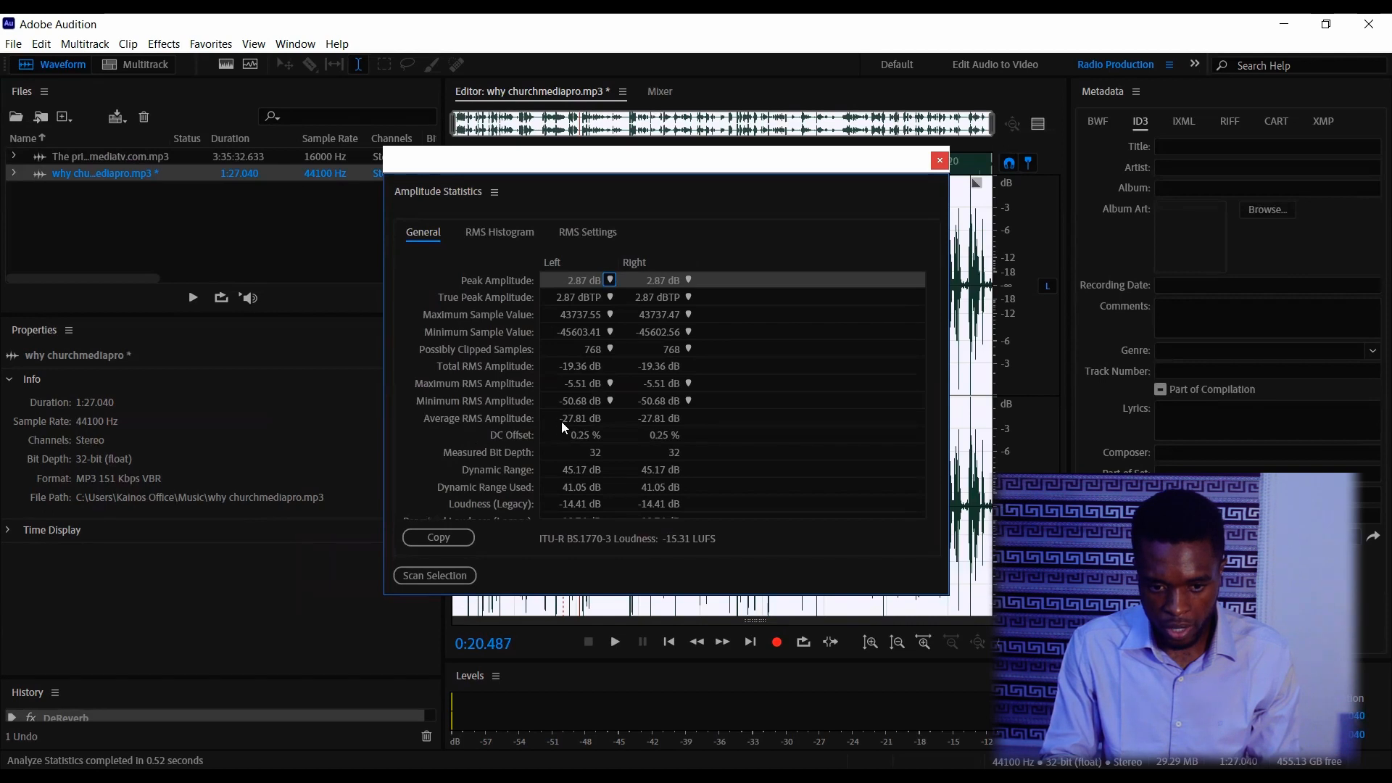
mouse_move(586, 426)
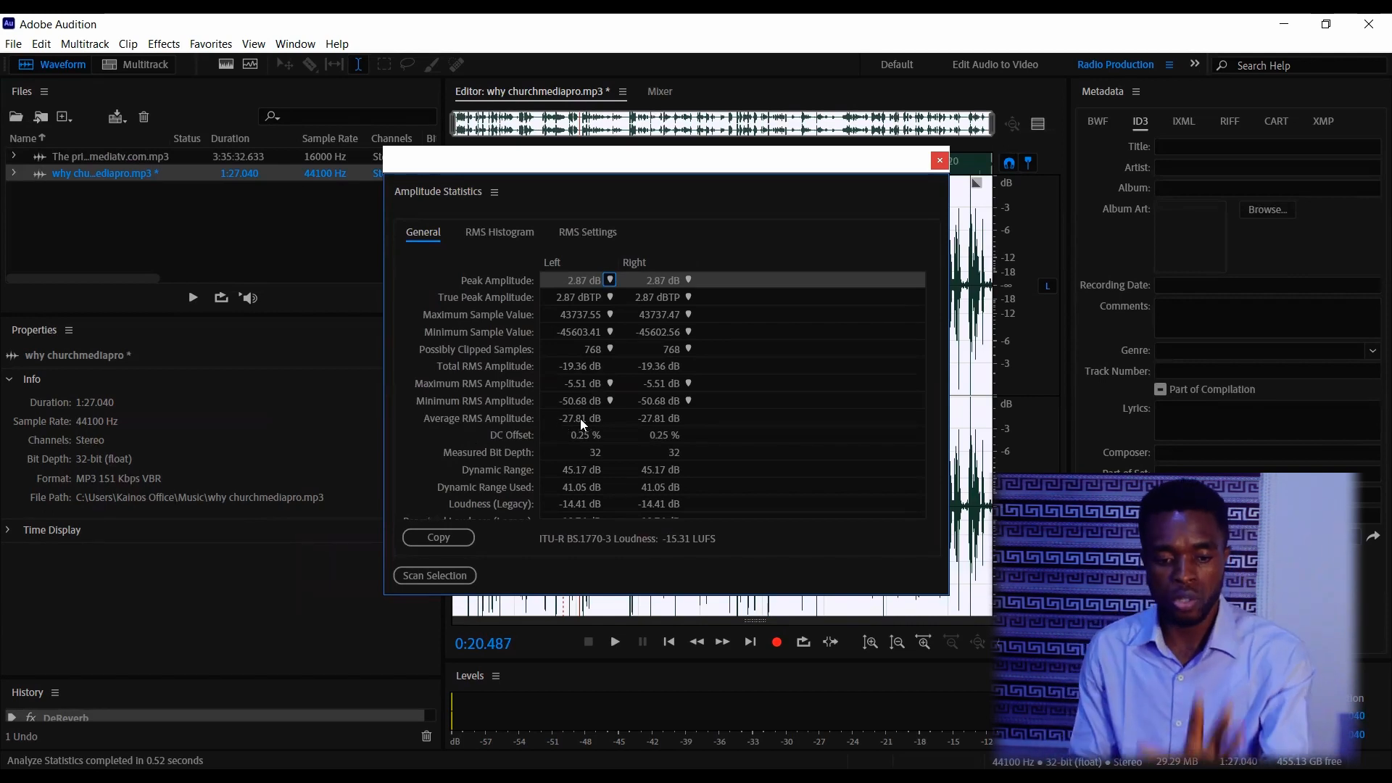
mouse_move(938, 96)
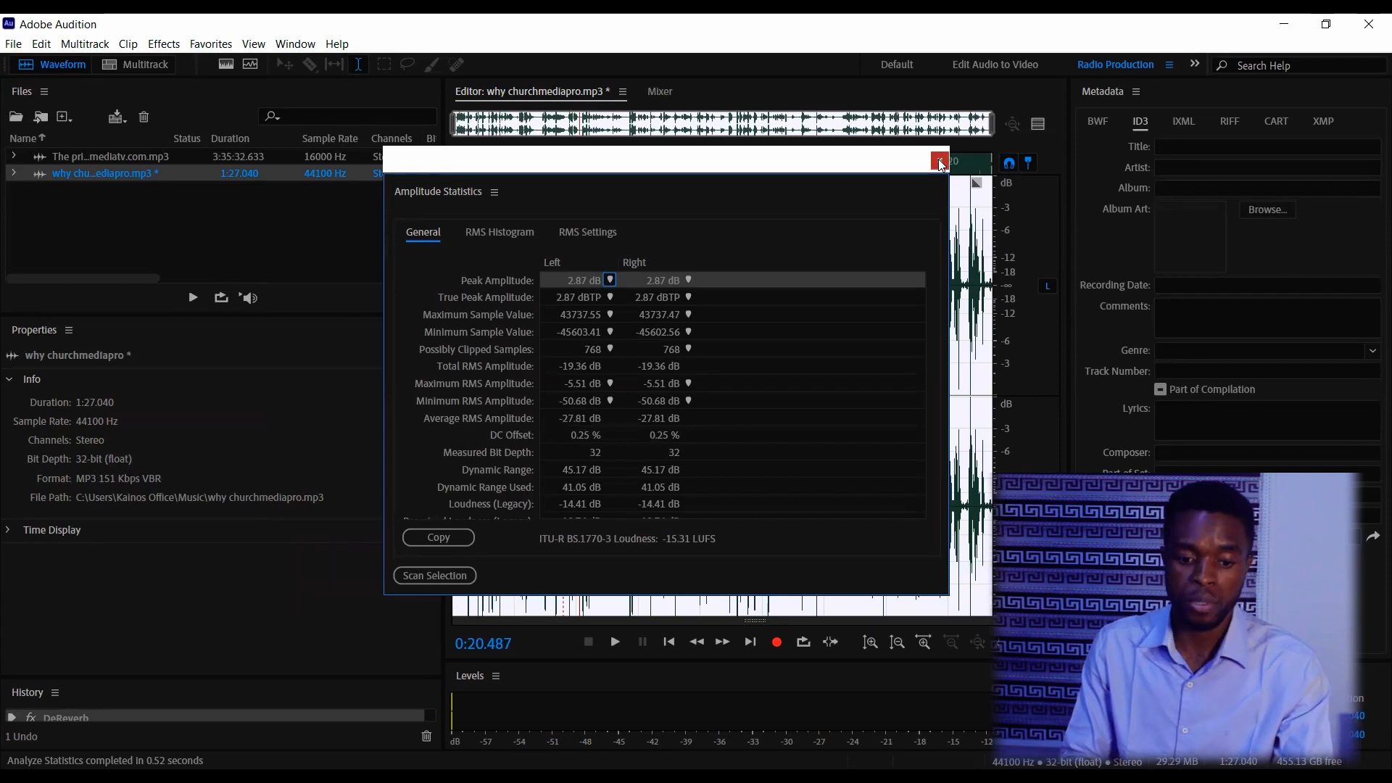
click(162, 44)
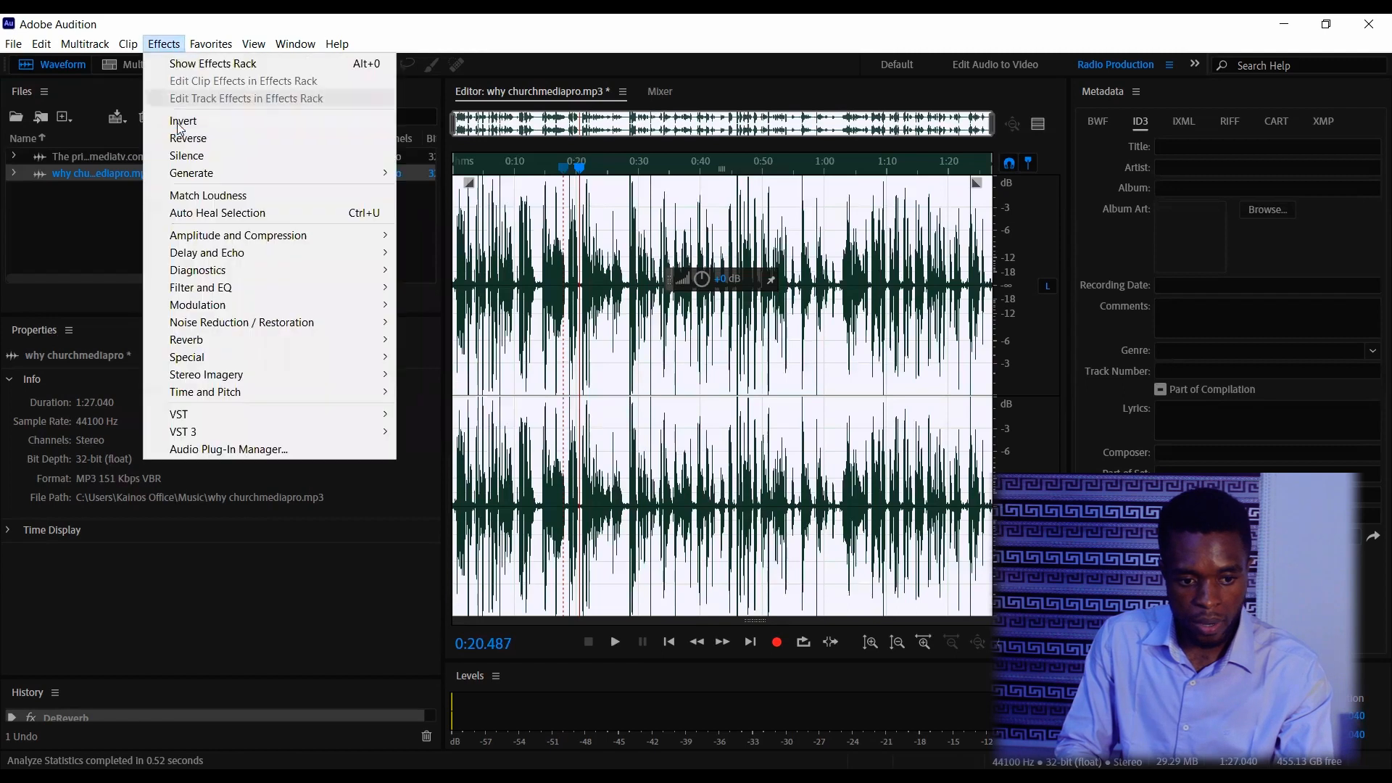
mouse_move(286, 235)
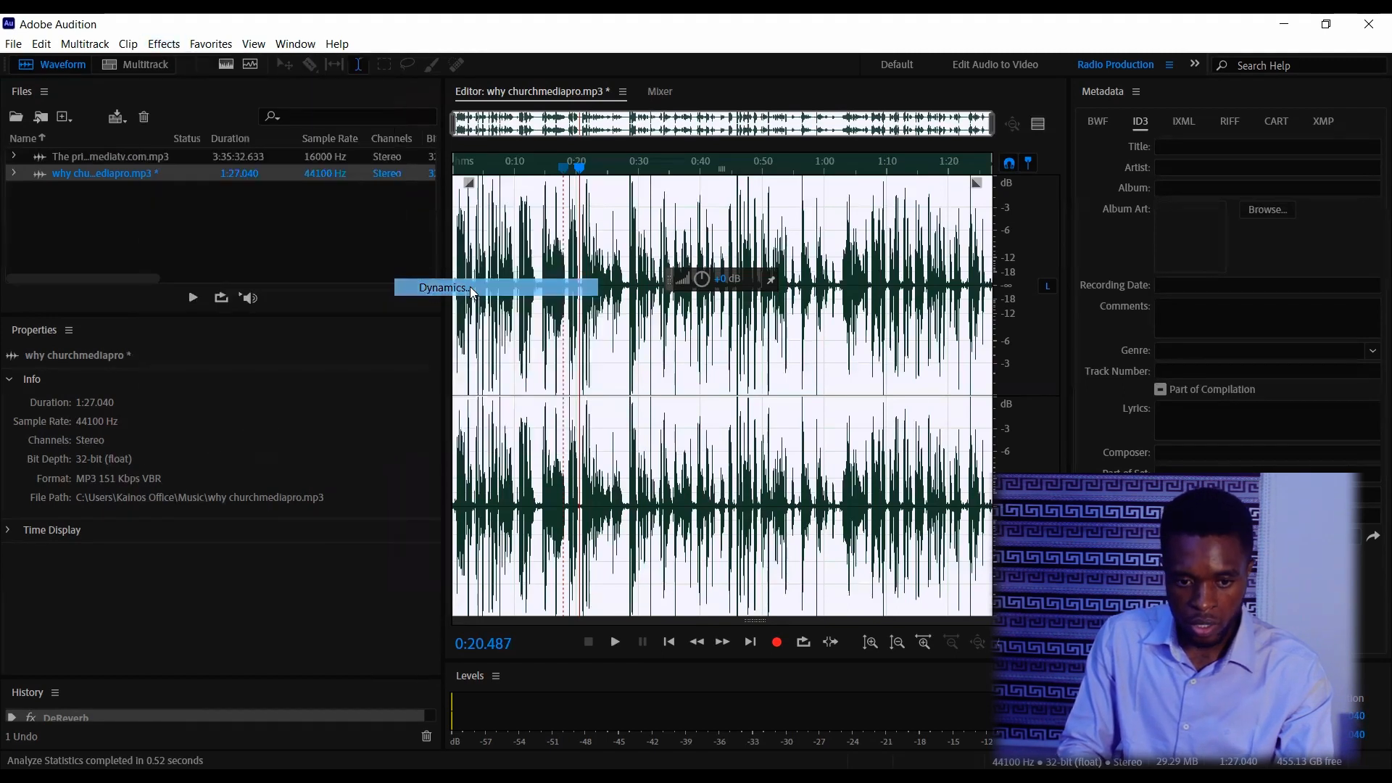
click(444, 287)
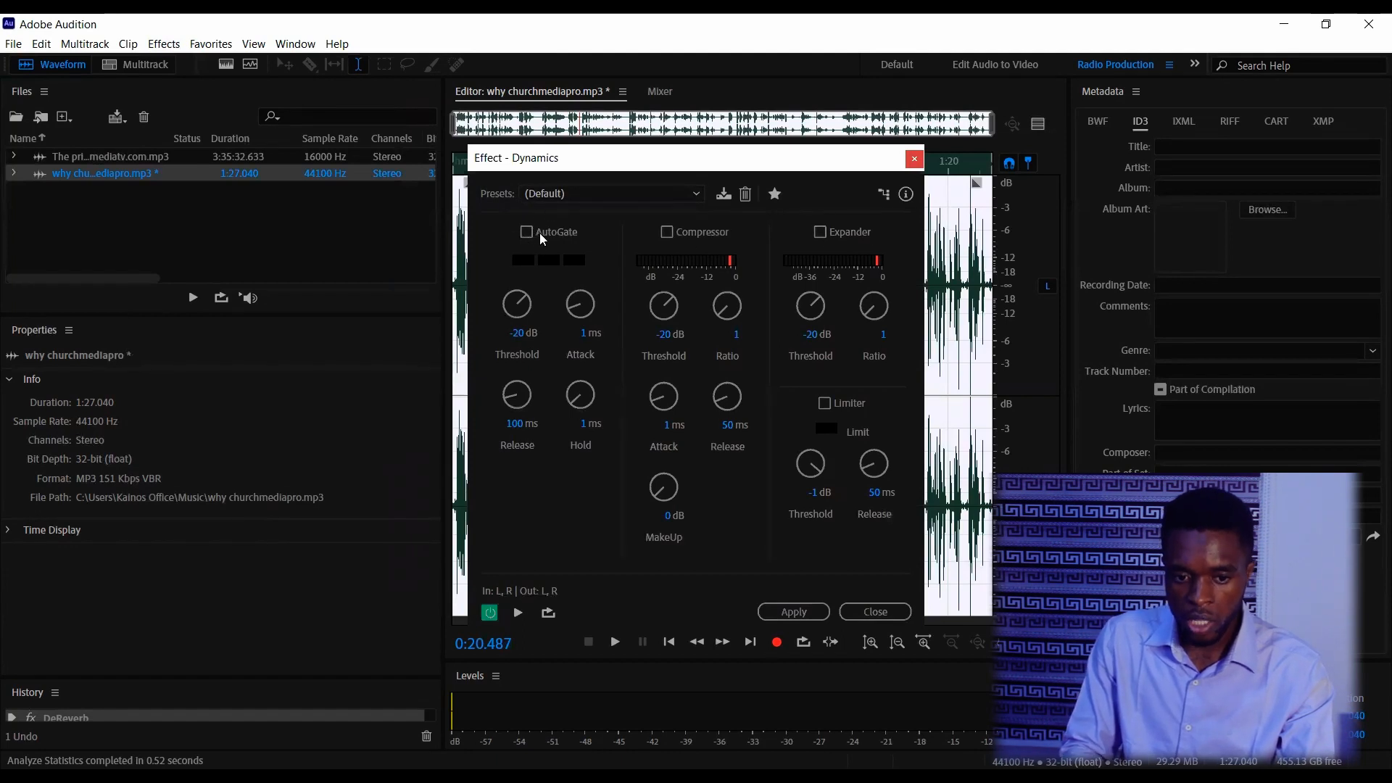
click(525, 232)
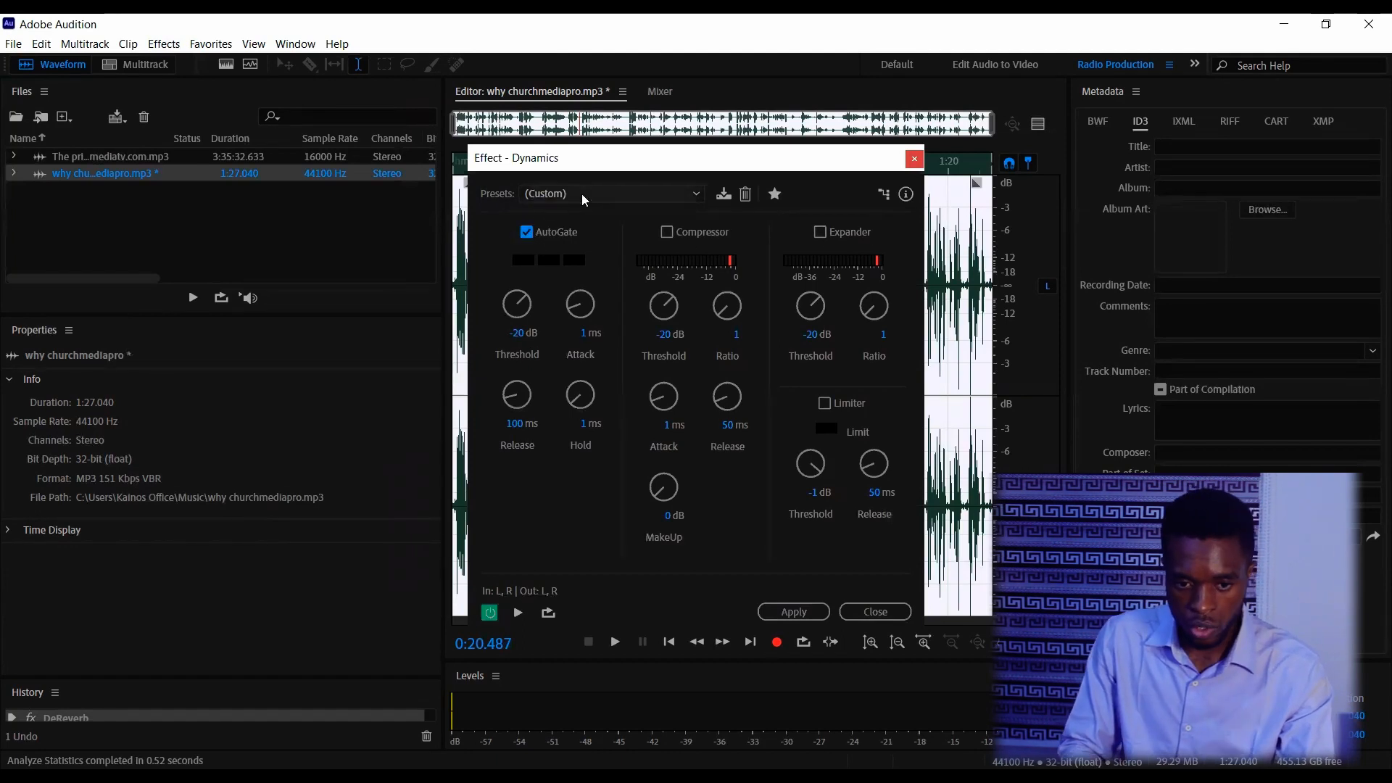
click(489, 612)
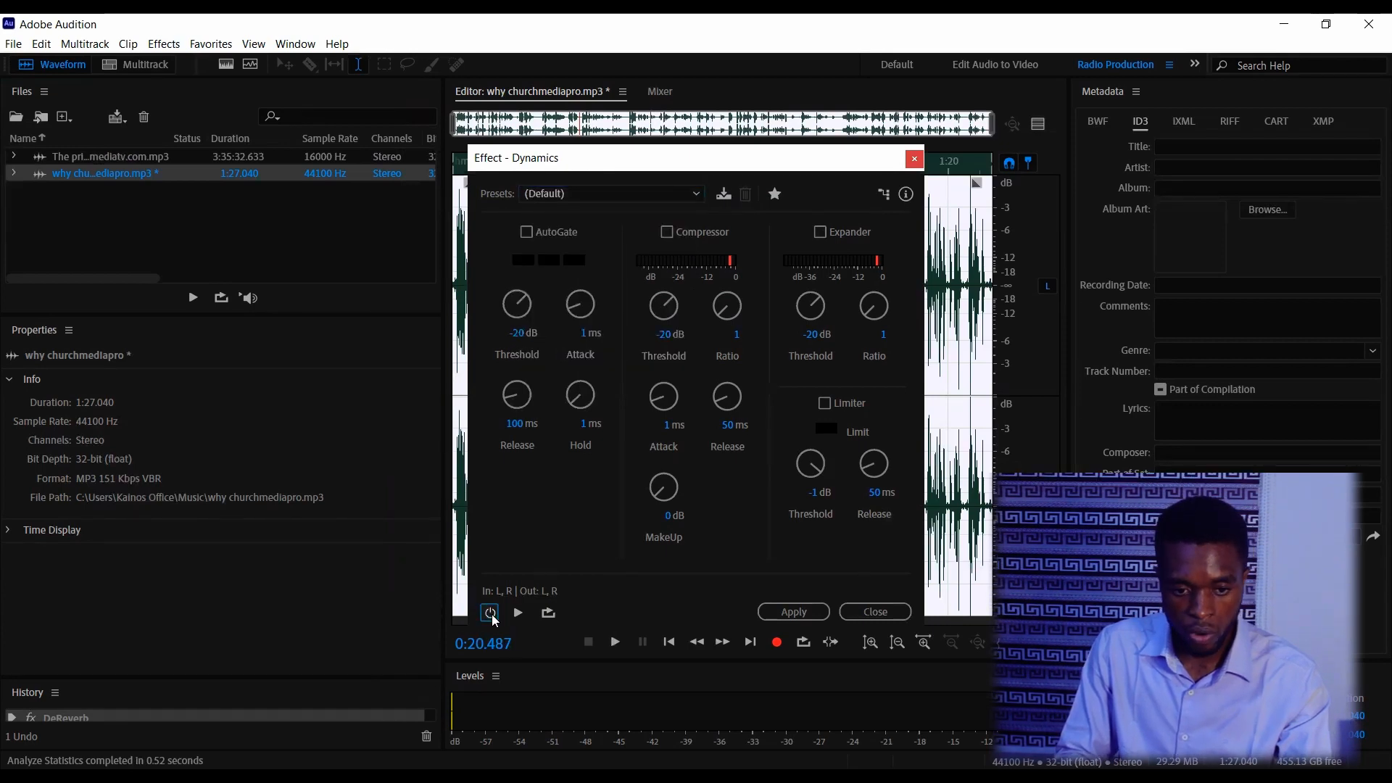
- Set the AutoGate threshold to -27.8 dB with 50.4 ms hold and preview the gated speech
click(488, 613)
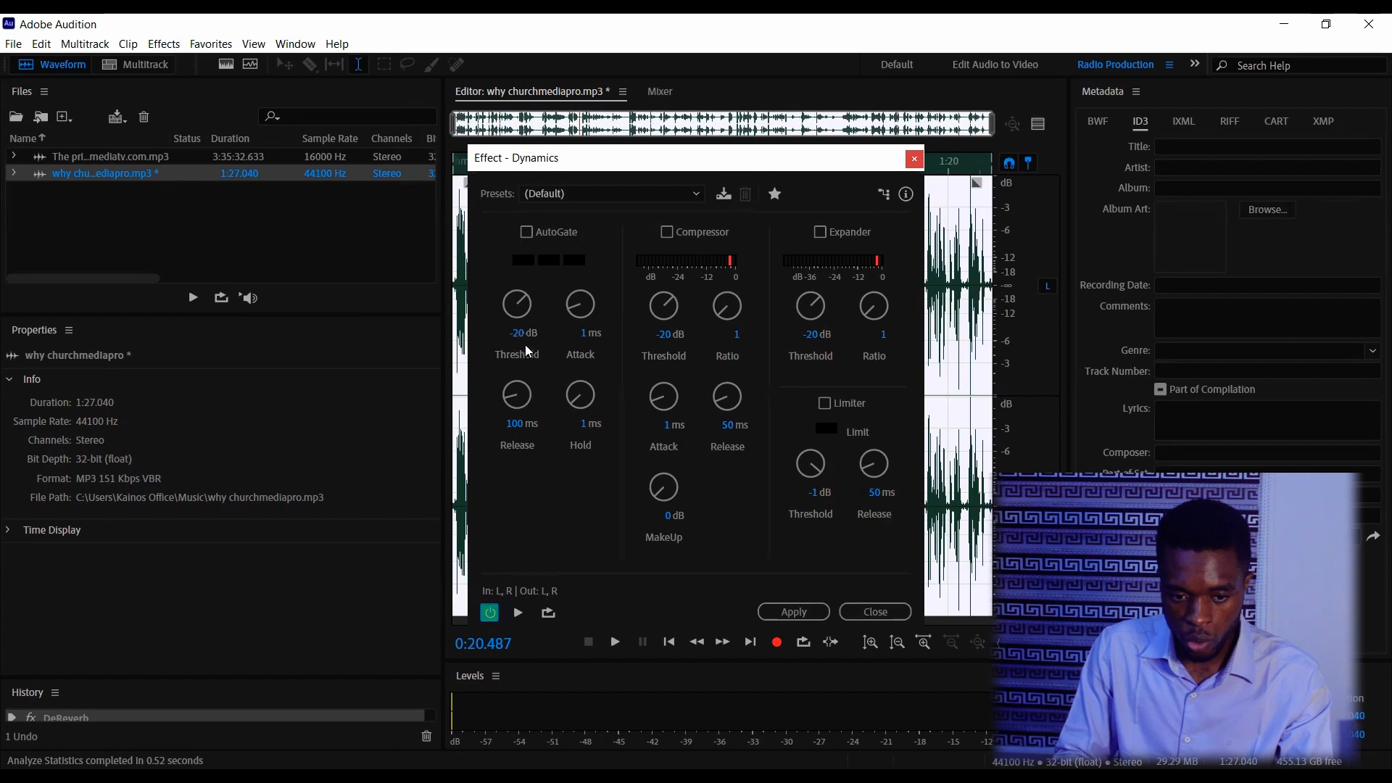
double_click(515, 334)
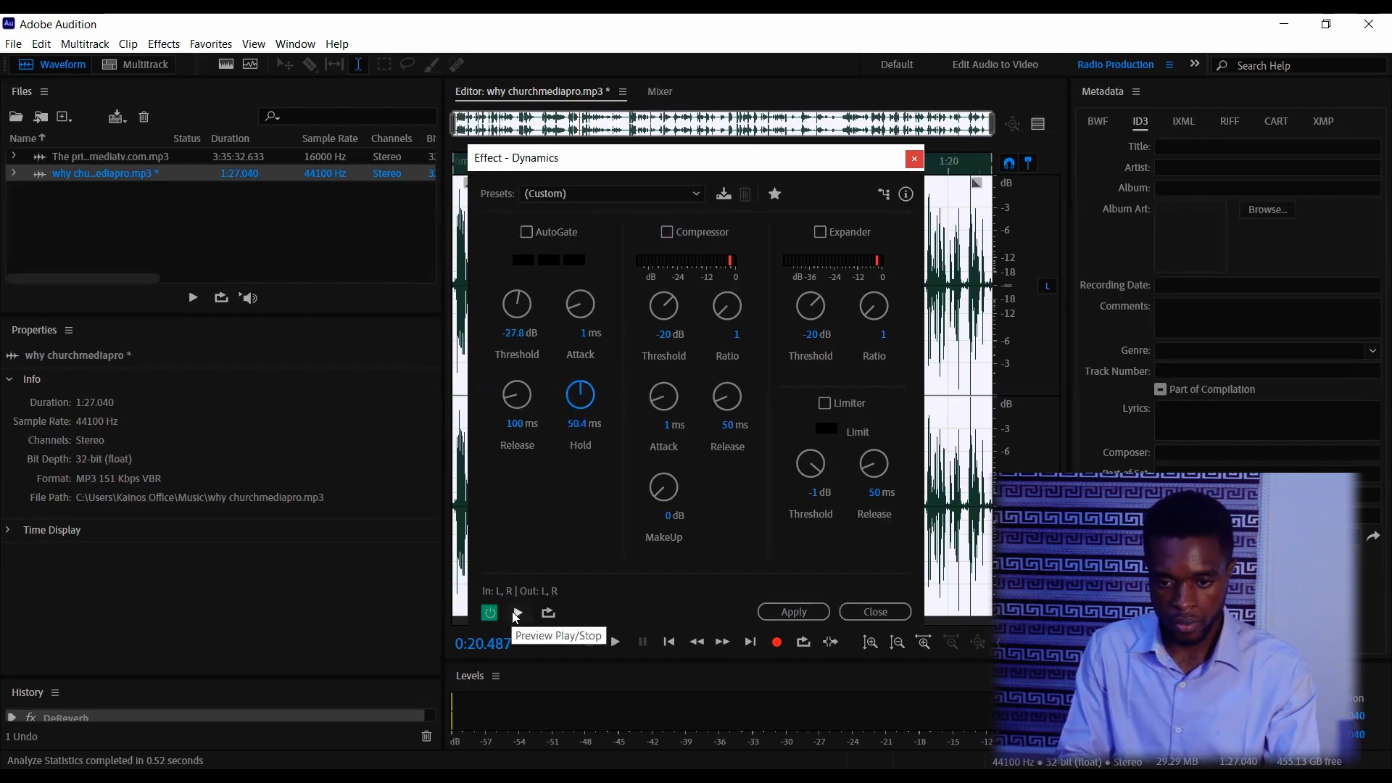
click(518, 612)
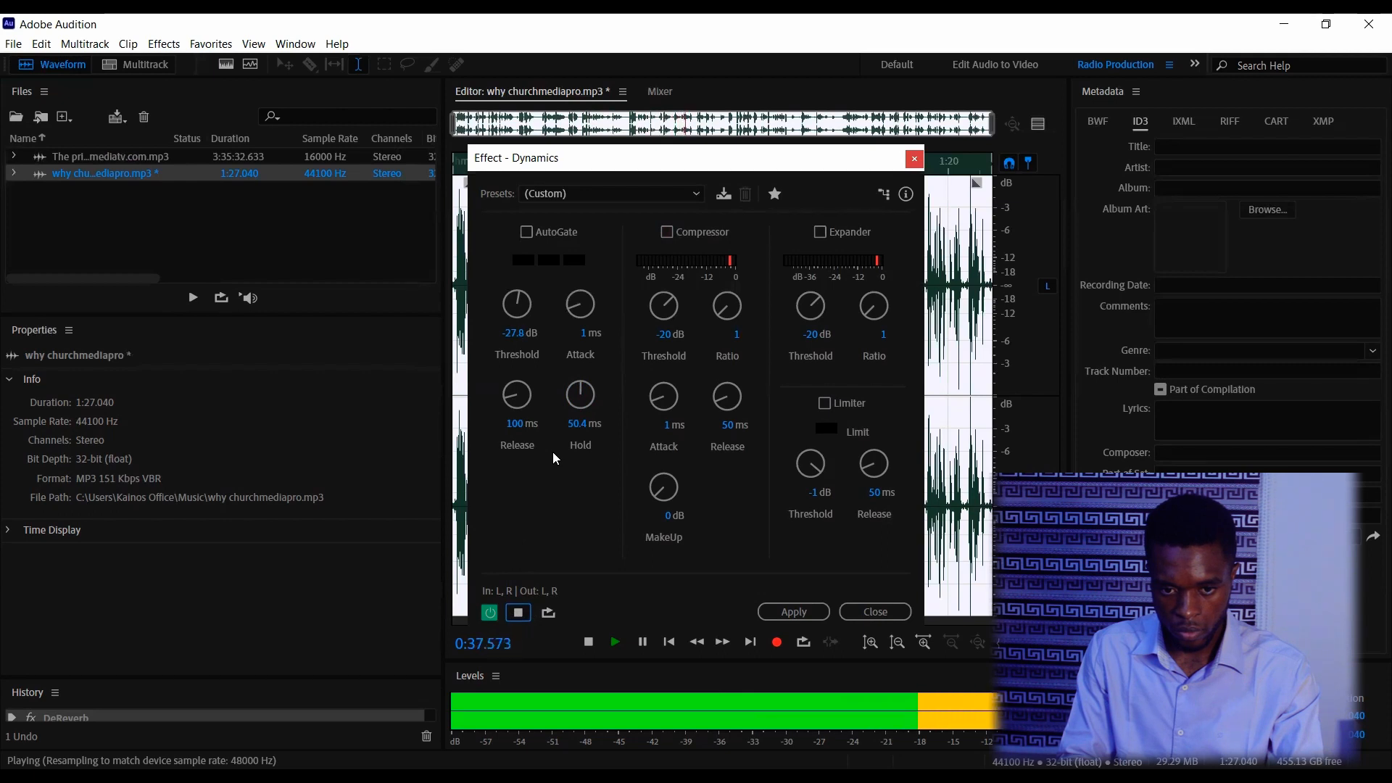
click(587, 642)
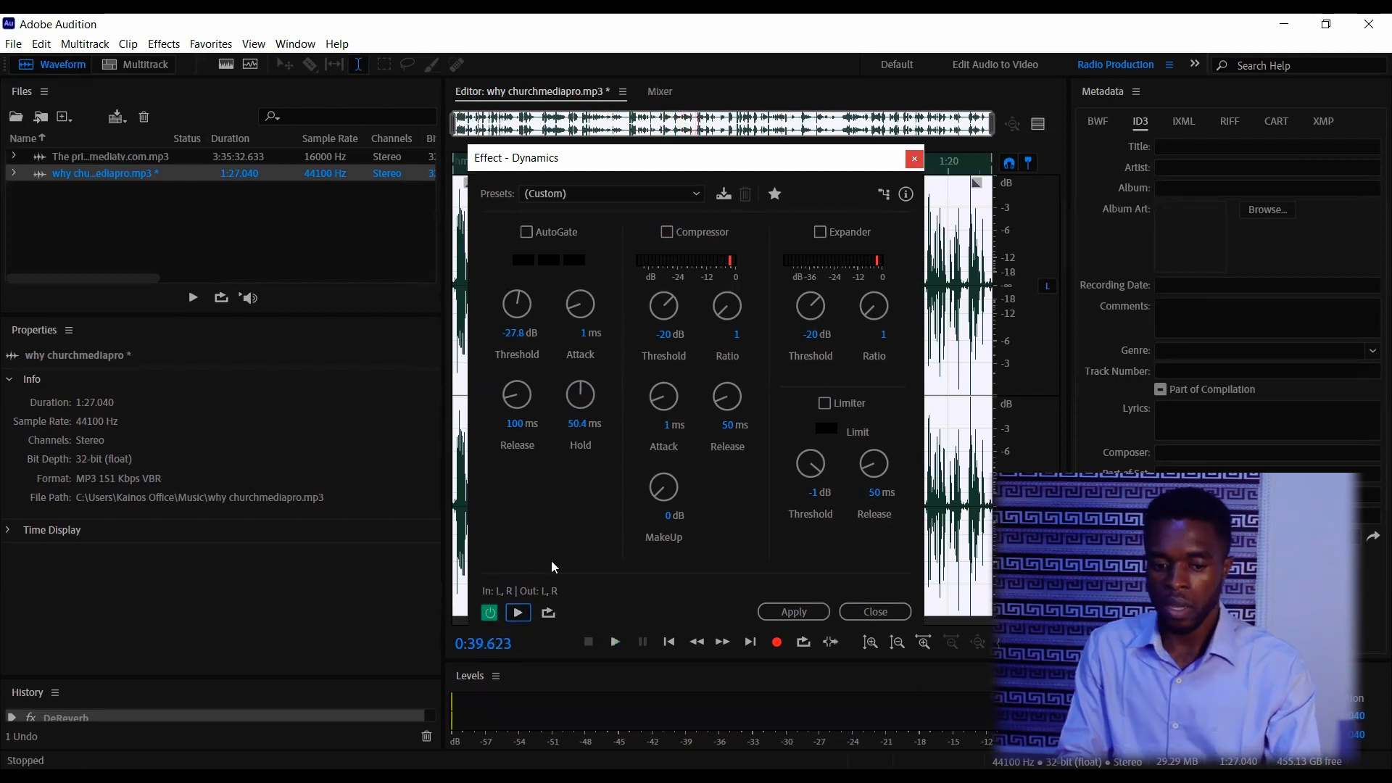
mouse_move(582, 461)
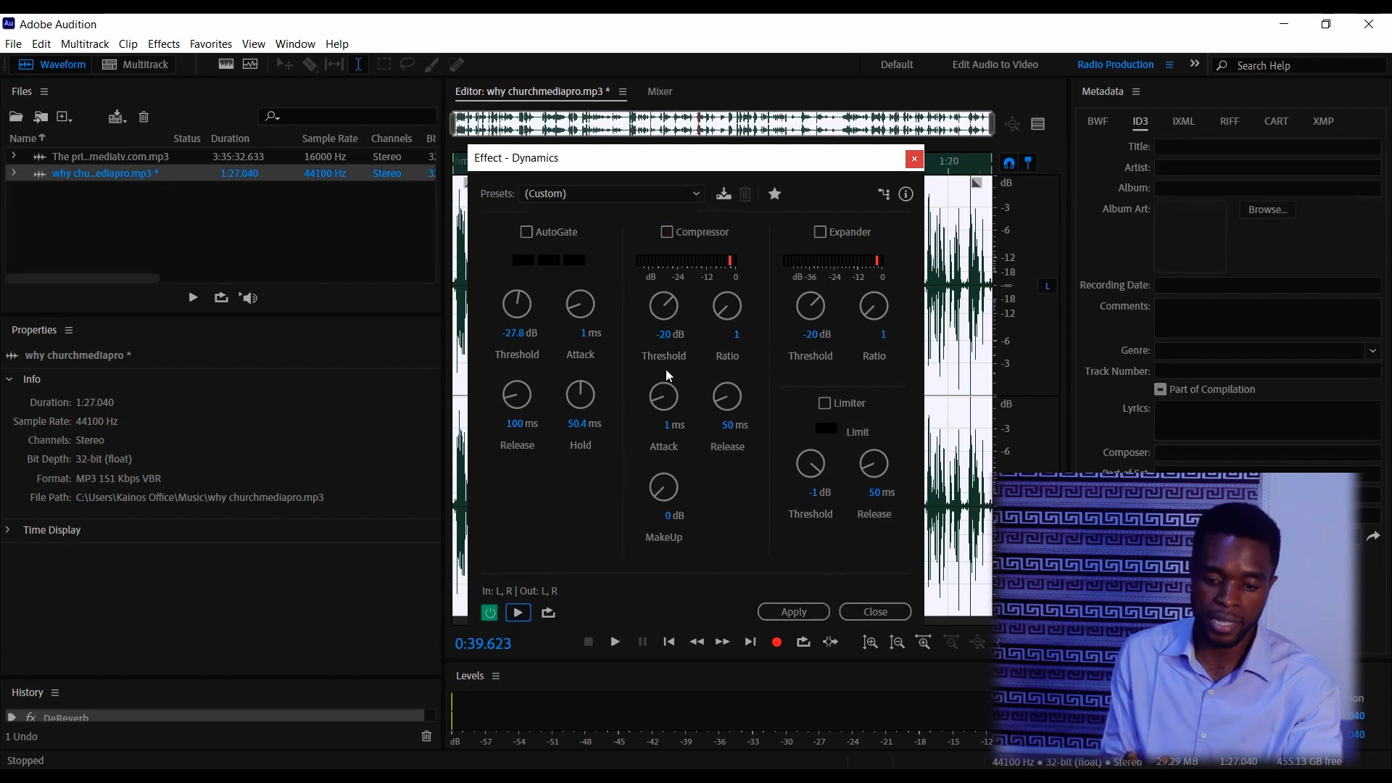
- Apply the Dynamics gate, then select a short silent gap around 0:27–0:28 in the waveform
click(792, 612)
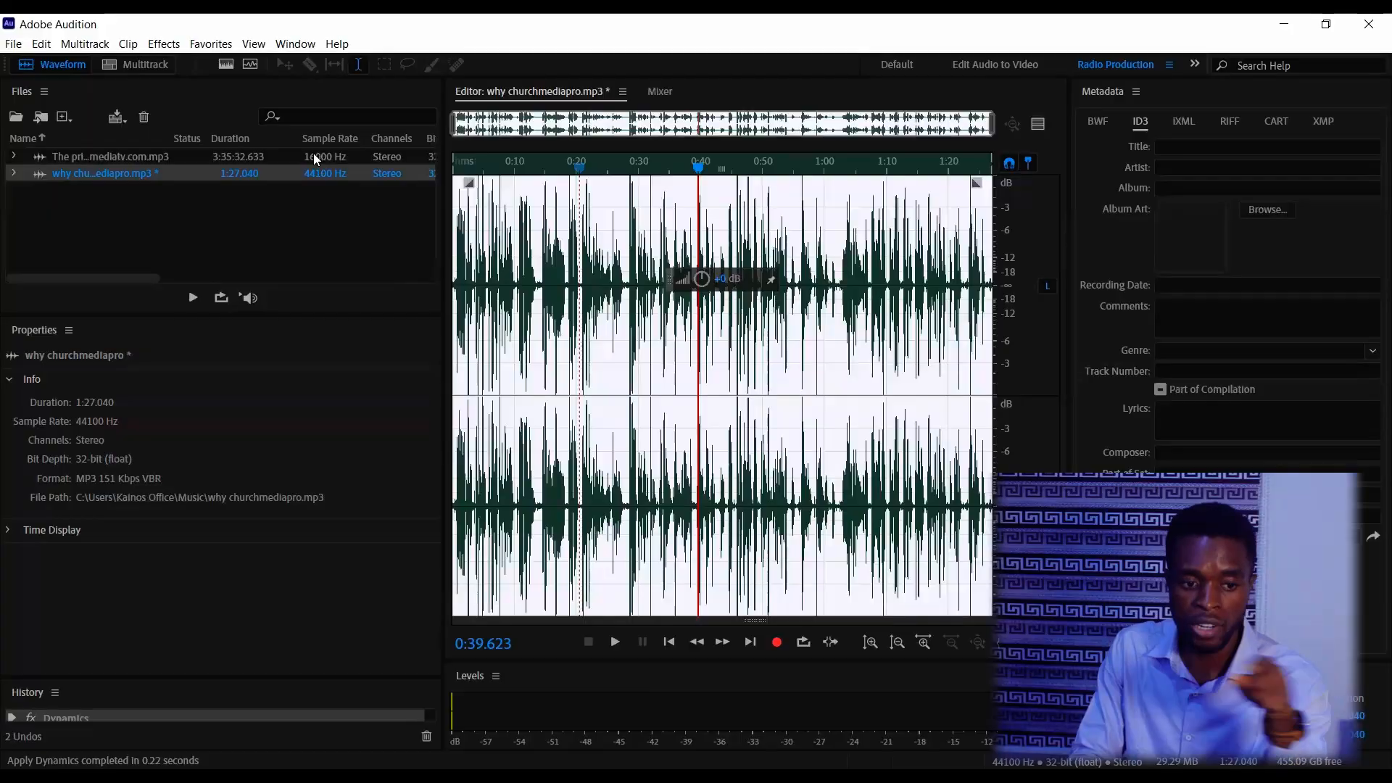
double_click(111, 157)
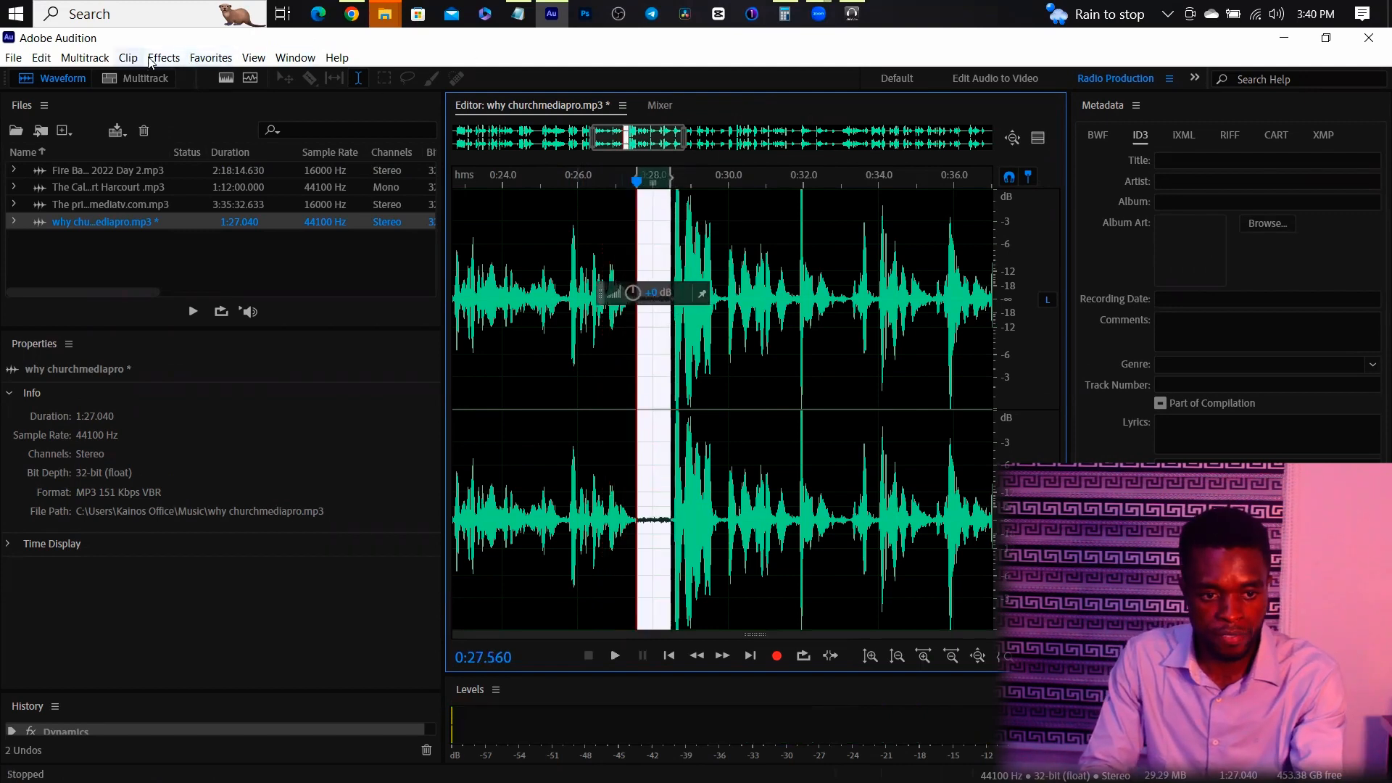
- Capture the selected silent gap as the noise print and confirm the alert
click(164, 57)
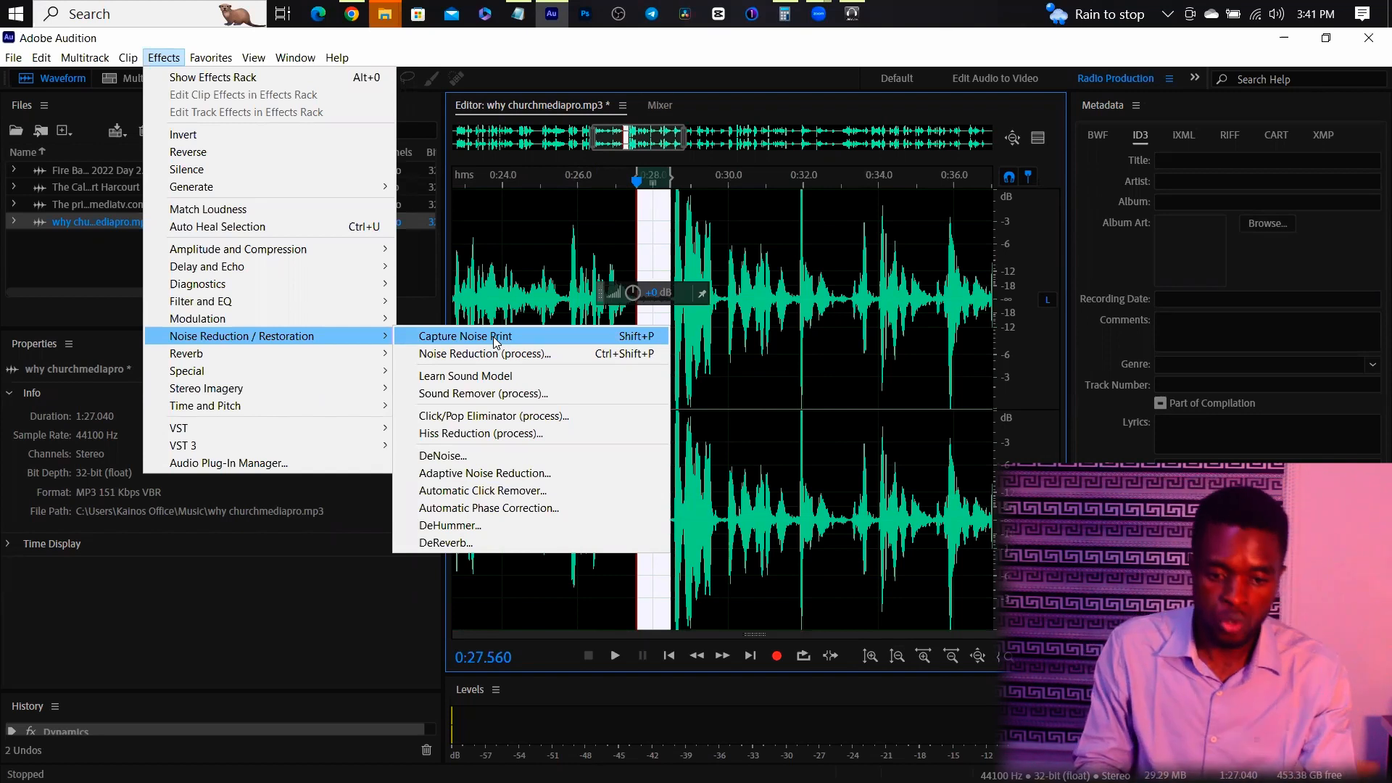
click(465, 335)
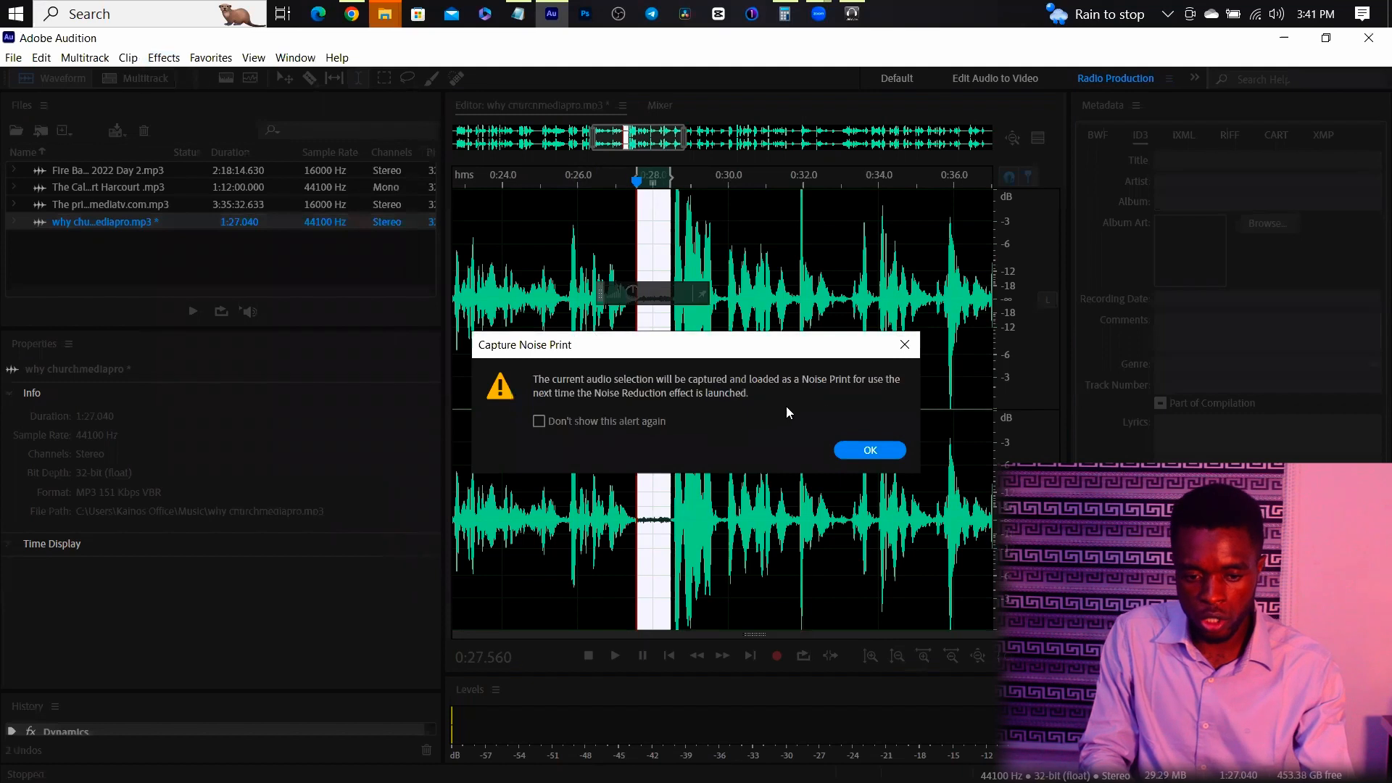
click(869, 450)
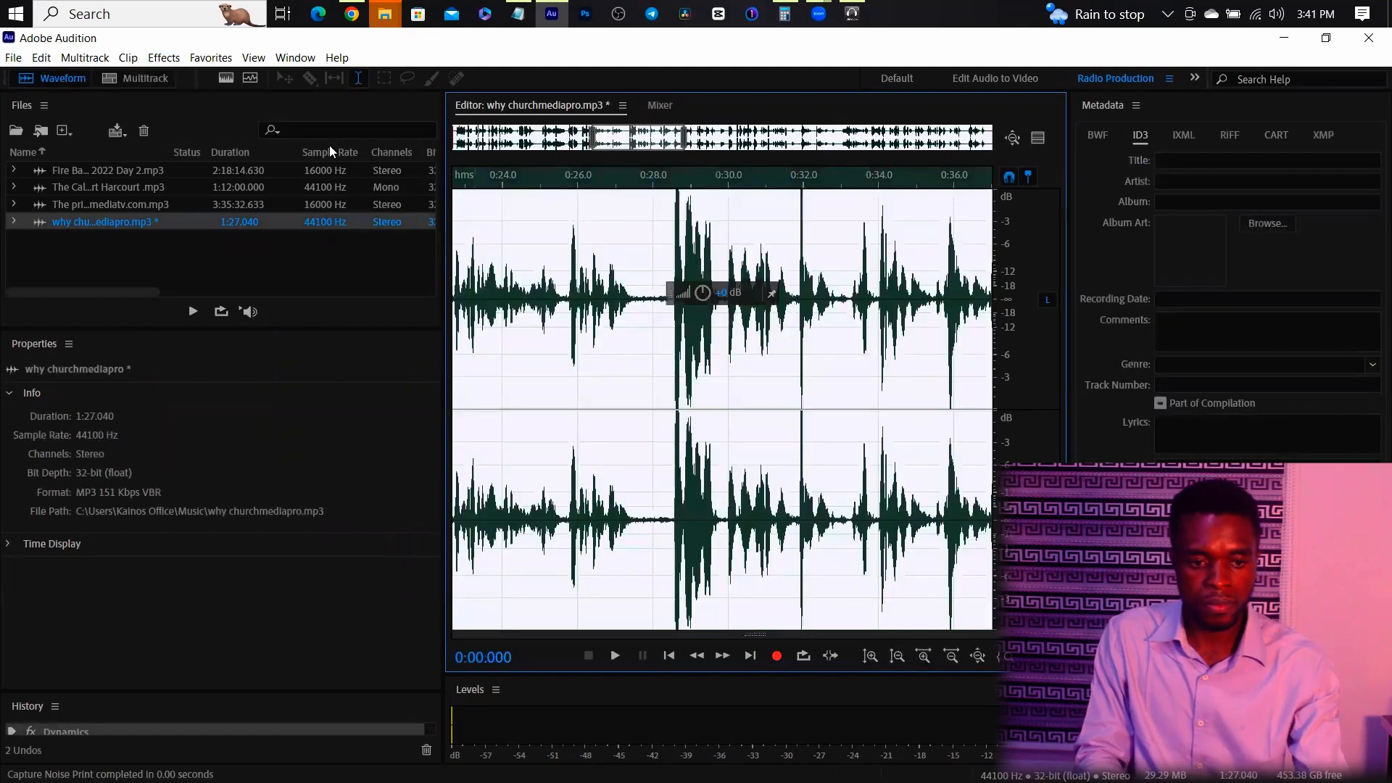
- Load Noise Reduction (process) with the captured print at 48% / 10.6 dB and preview it
click(164, 56)
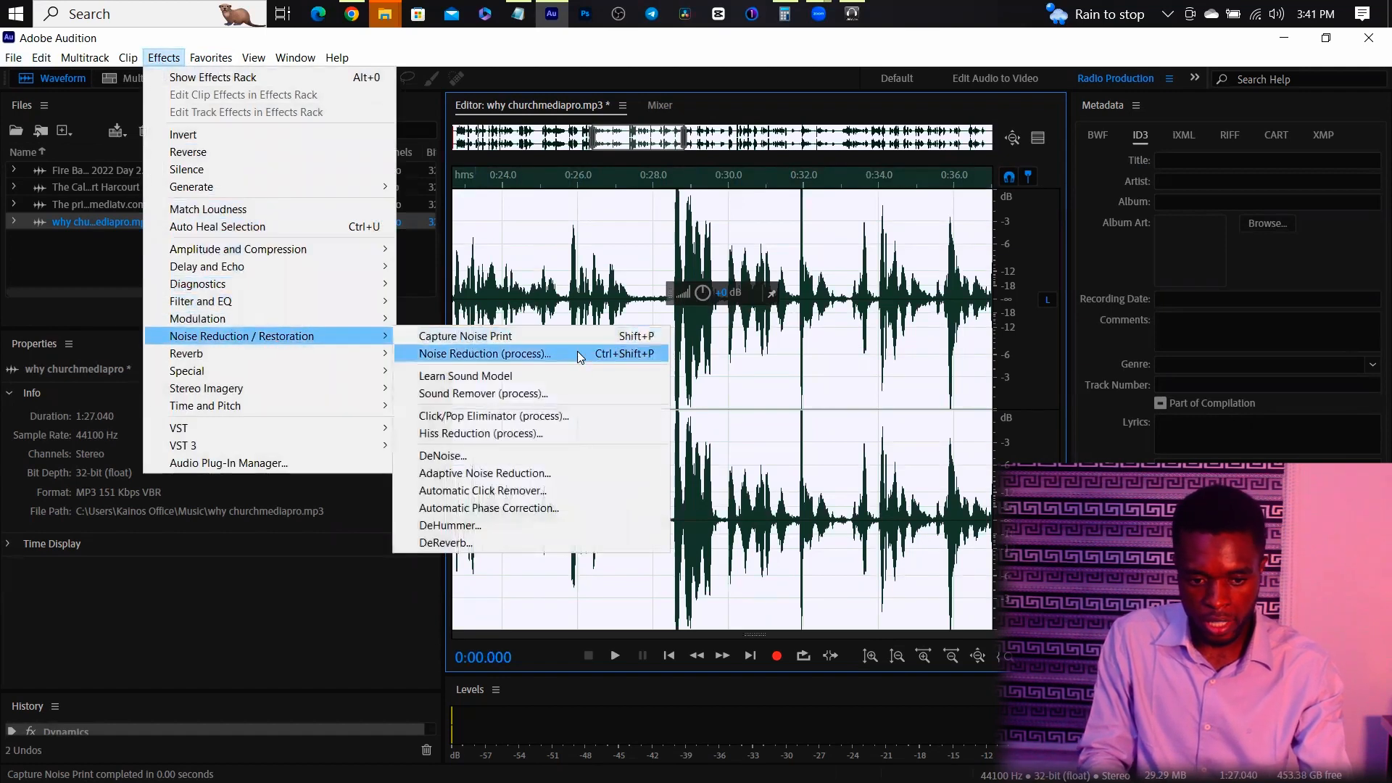
click(484, 354)
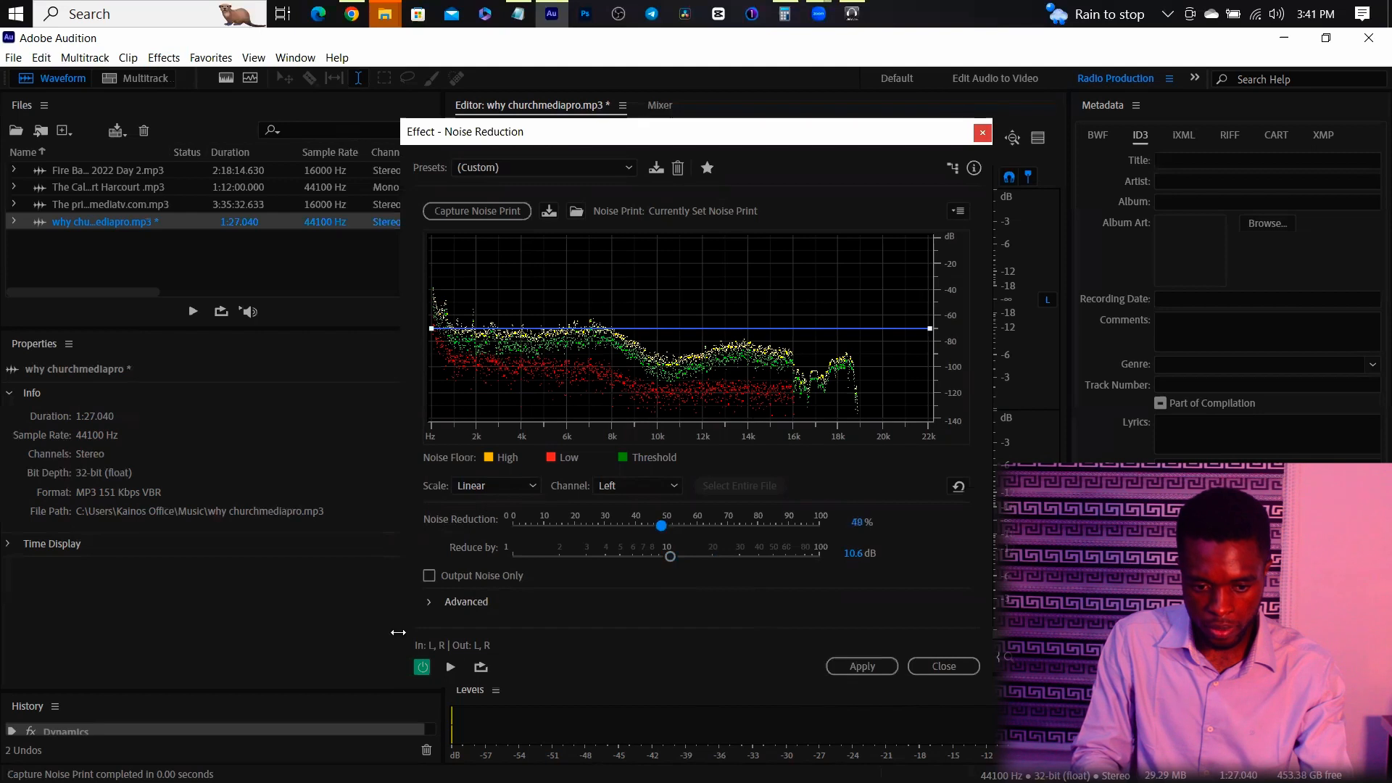
click(449, 667)
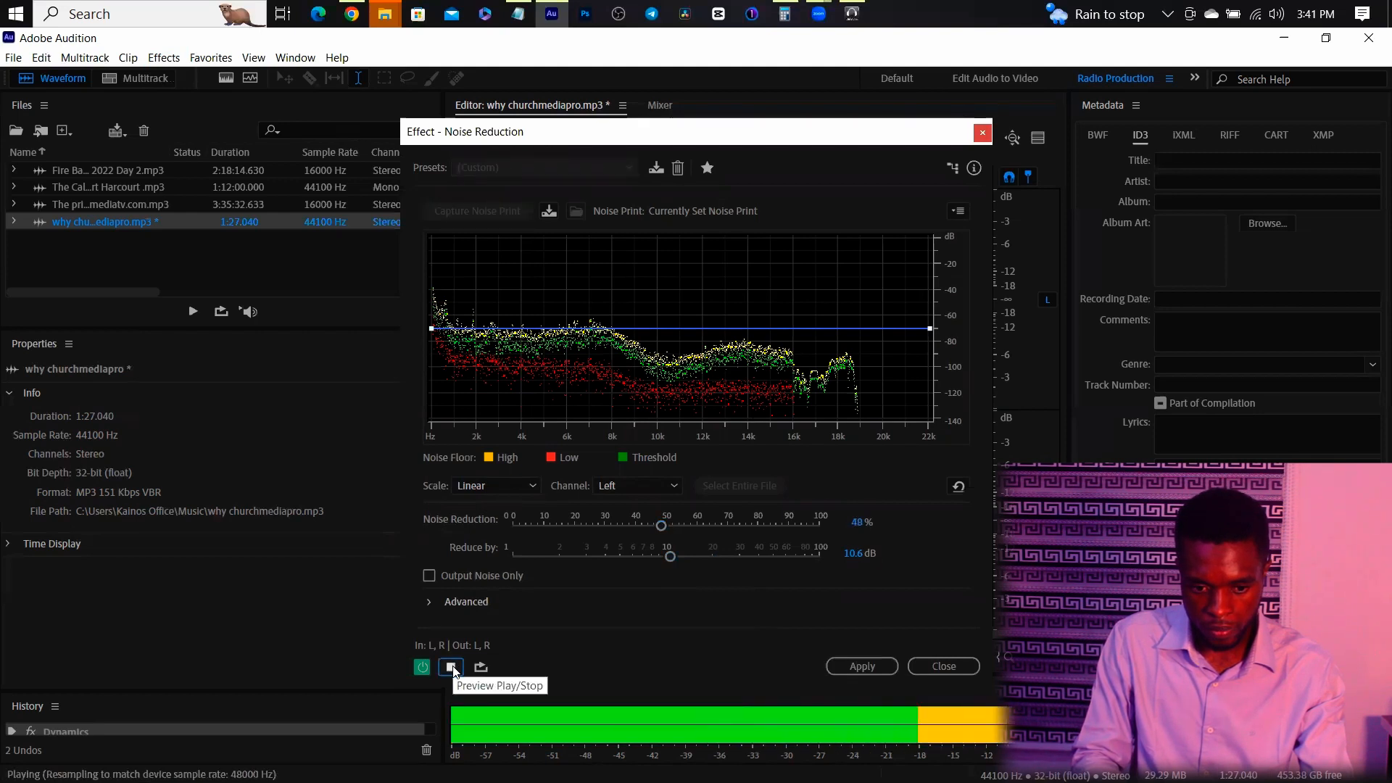
click(449, 667)
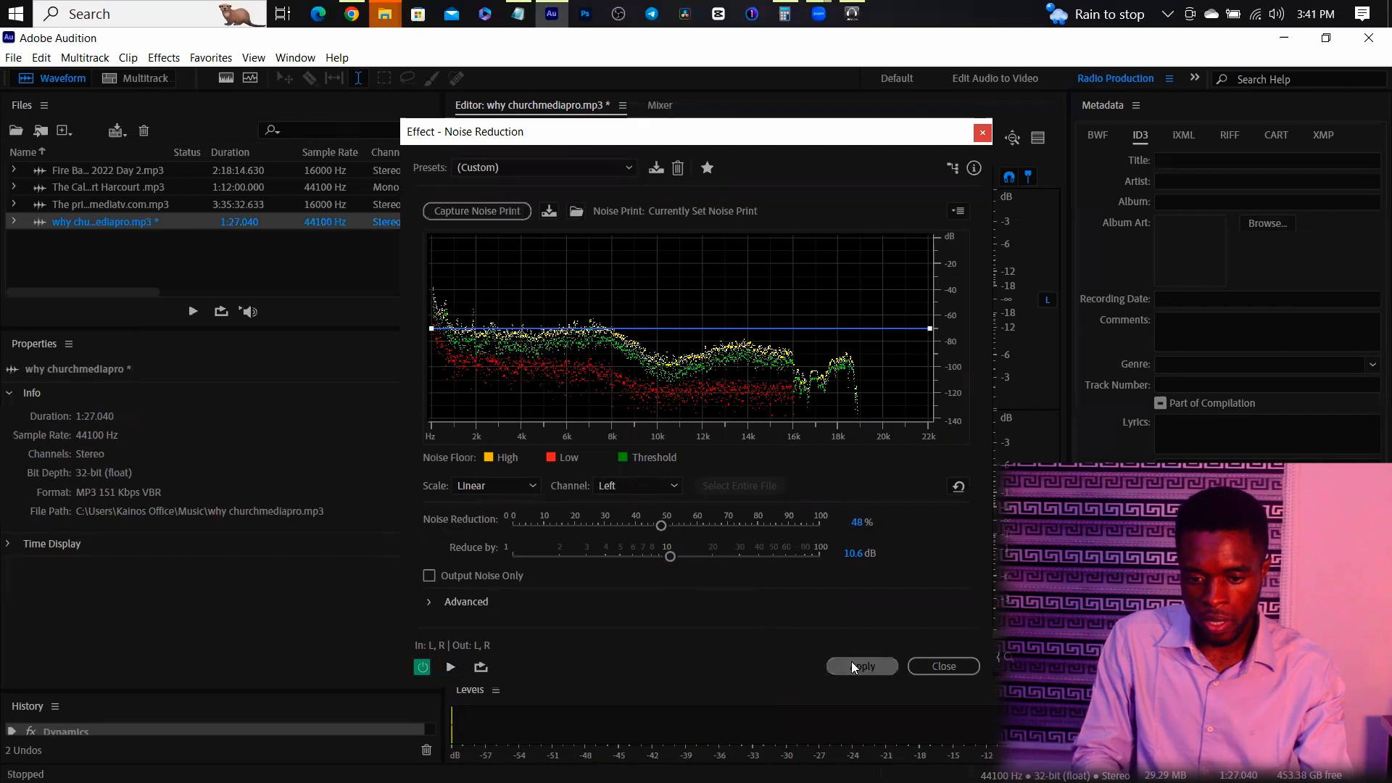
- Apply Noise Reduction at 48% and 10.6 dB to the clip and clear the time selection
click(862, 666)
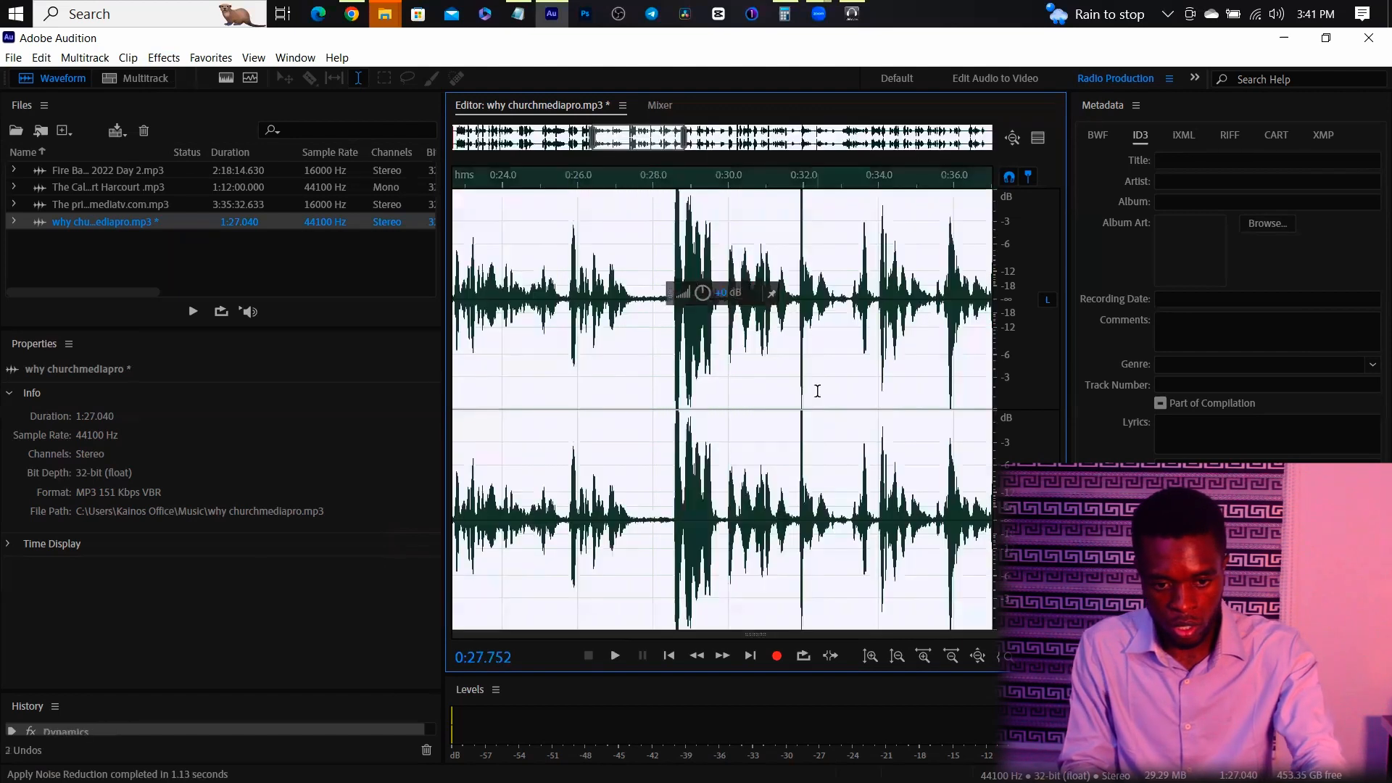
click(669, 655)
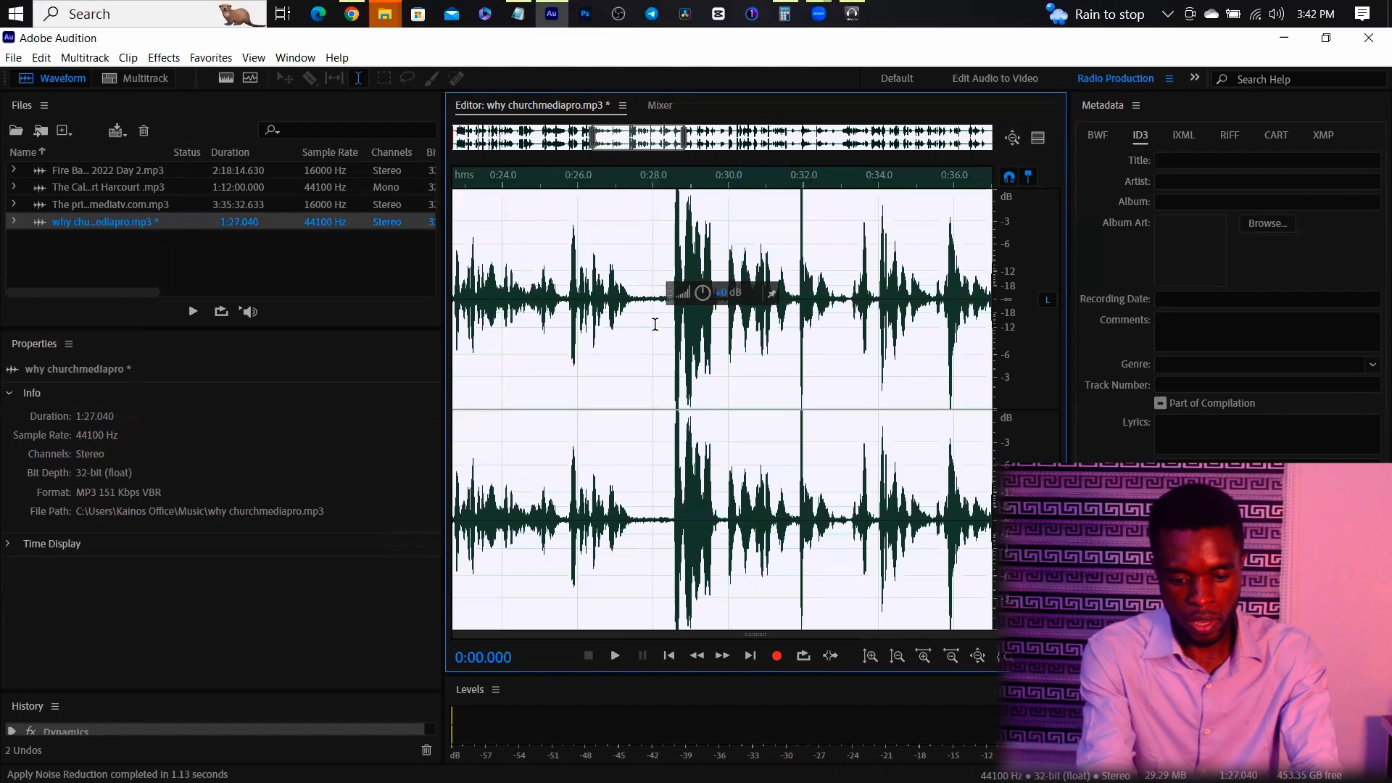